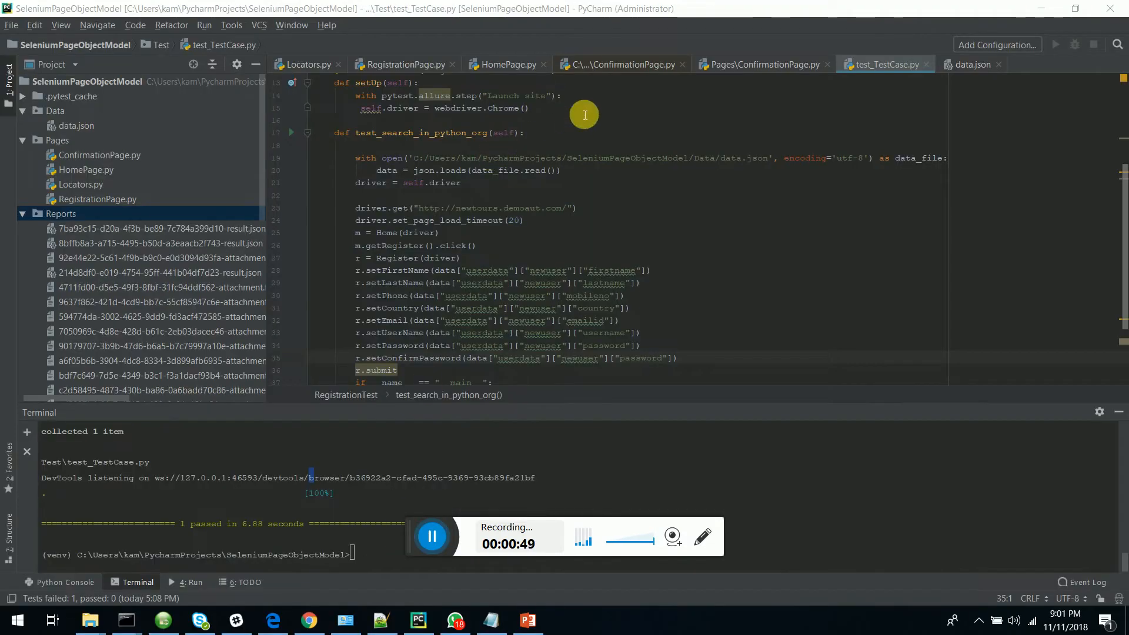
# Collapse the Reports folder and browse the Pages files ConfirmationPage.py and HomePage.py.
pyautogui.scroll(3)
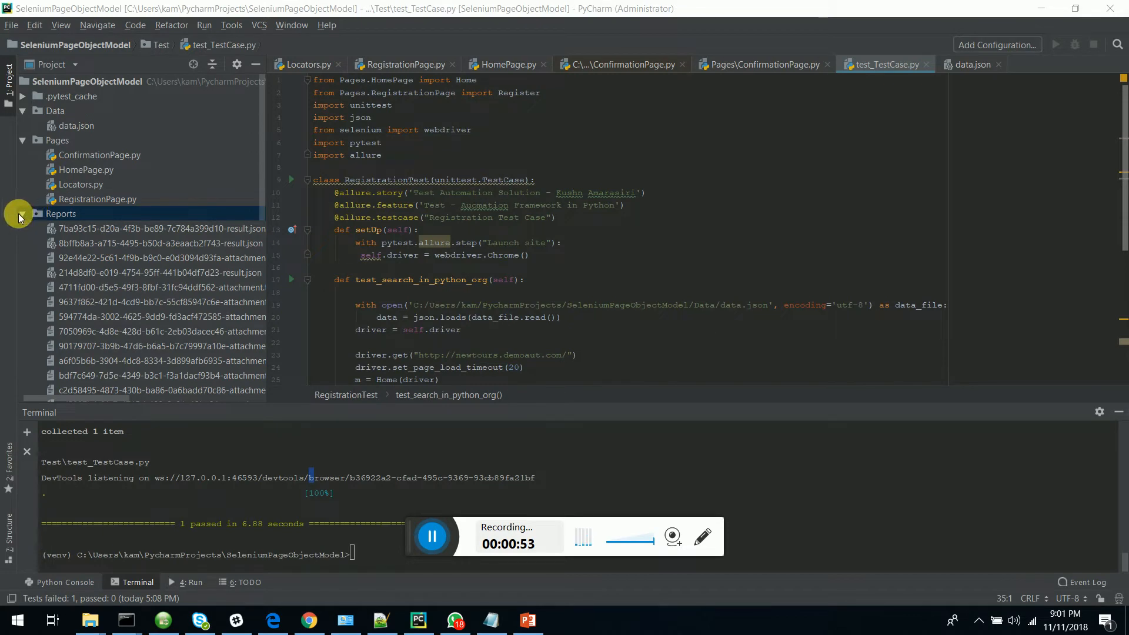
pyautogui.click(21, 214)
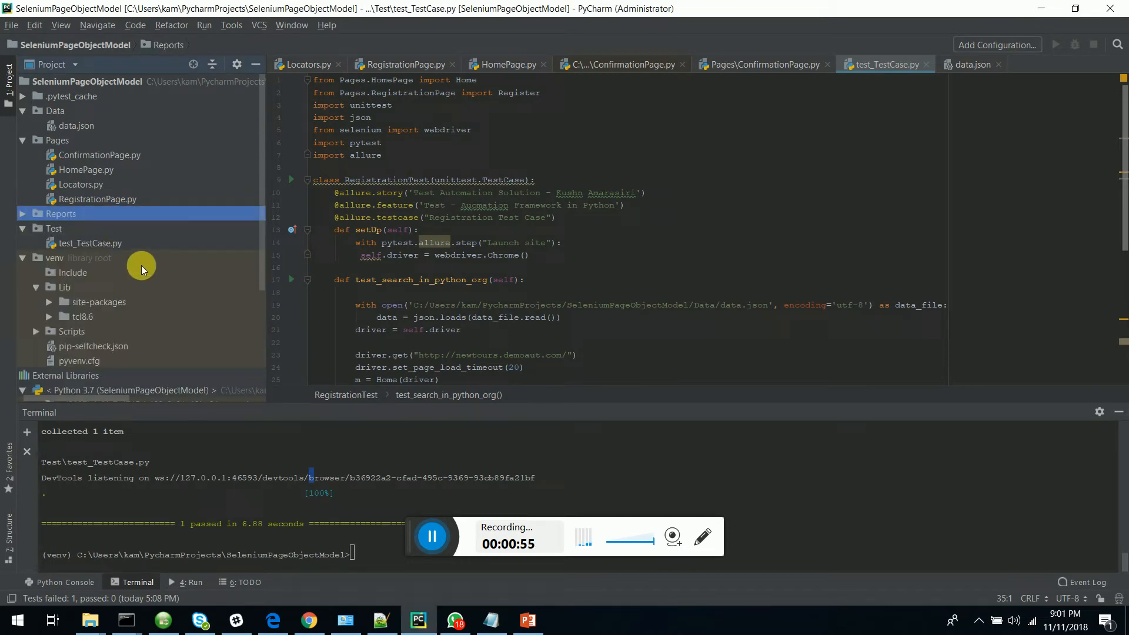
pyautogui.click(57, 140)
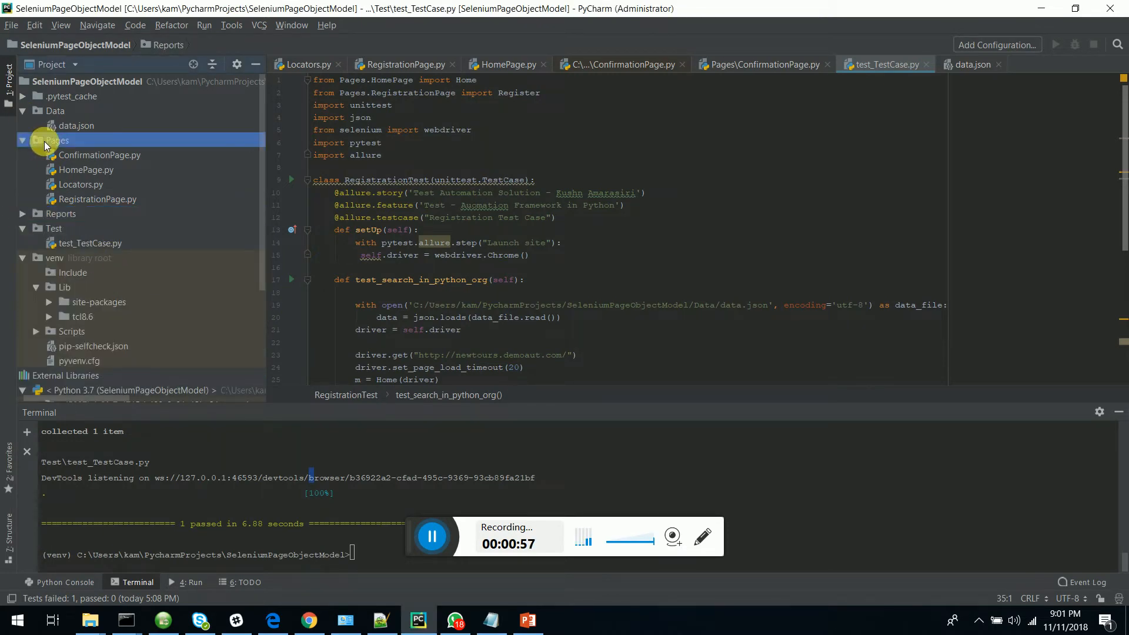
pyautogui.click(98, 155)
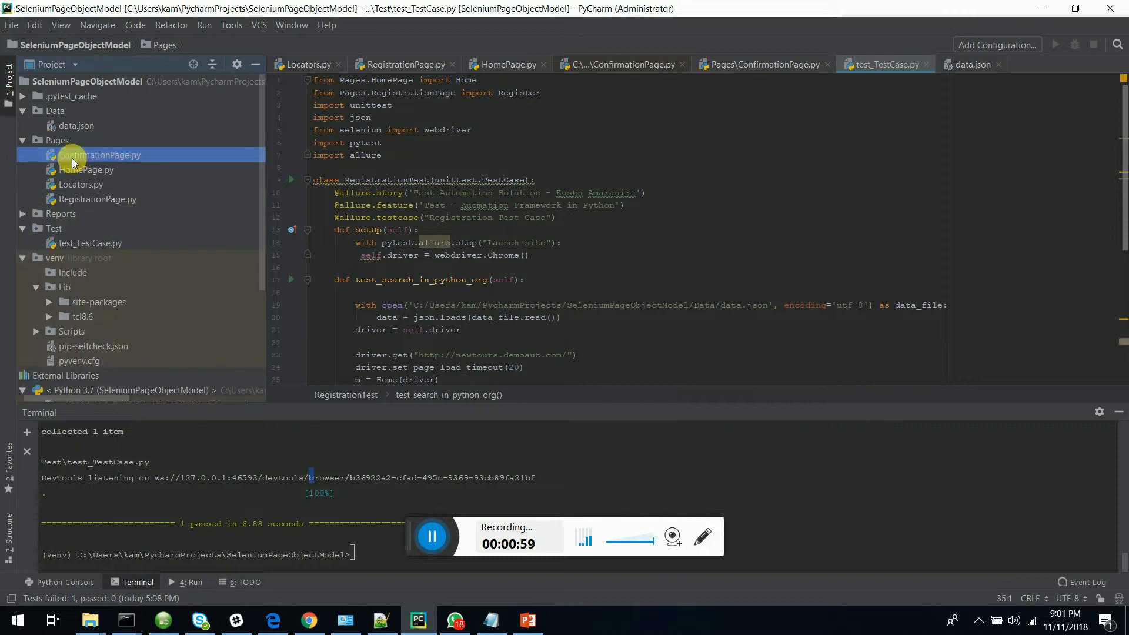
pyautogui.click(91, 169)
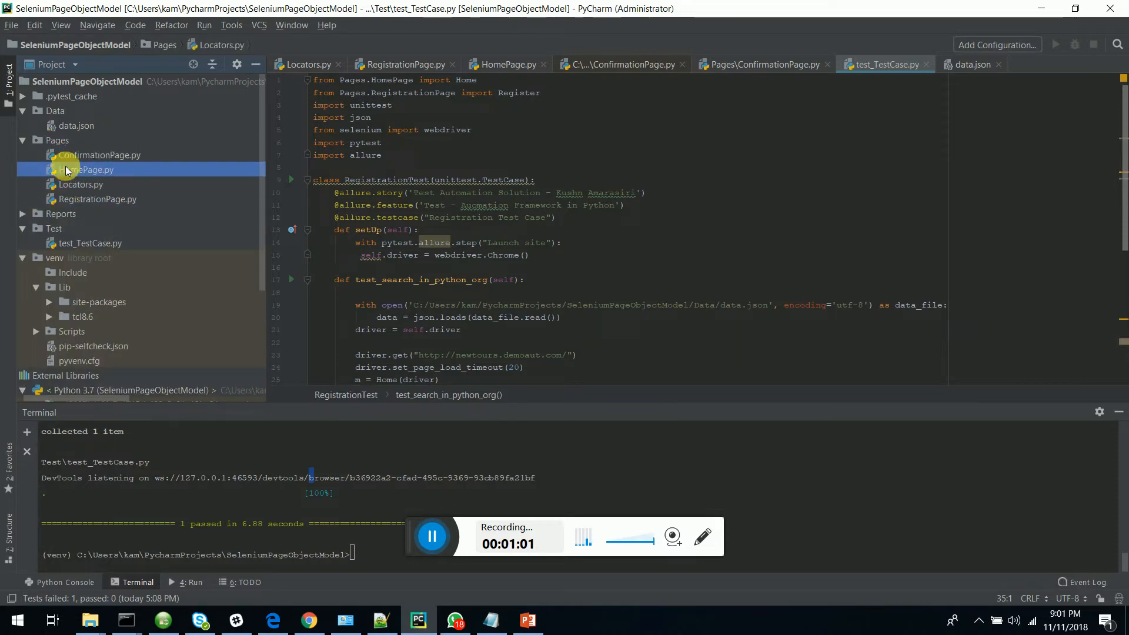
# View data.json and select the newuser block with its registration fields.
pyautogui.click(86, 170)
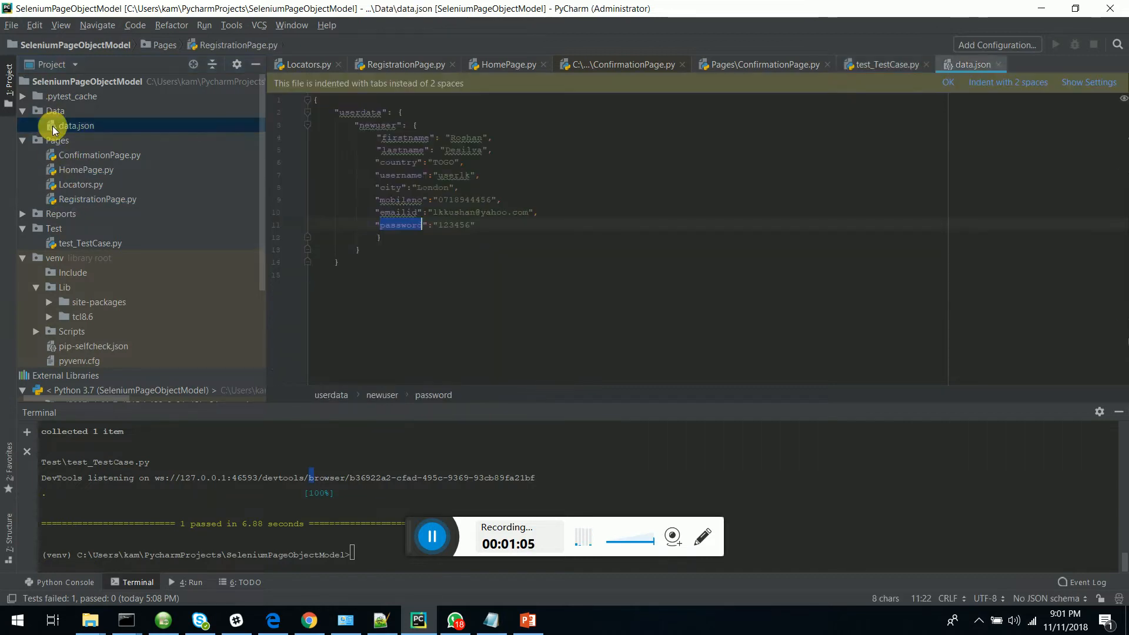
pyautogui.click(468, 274)
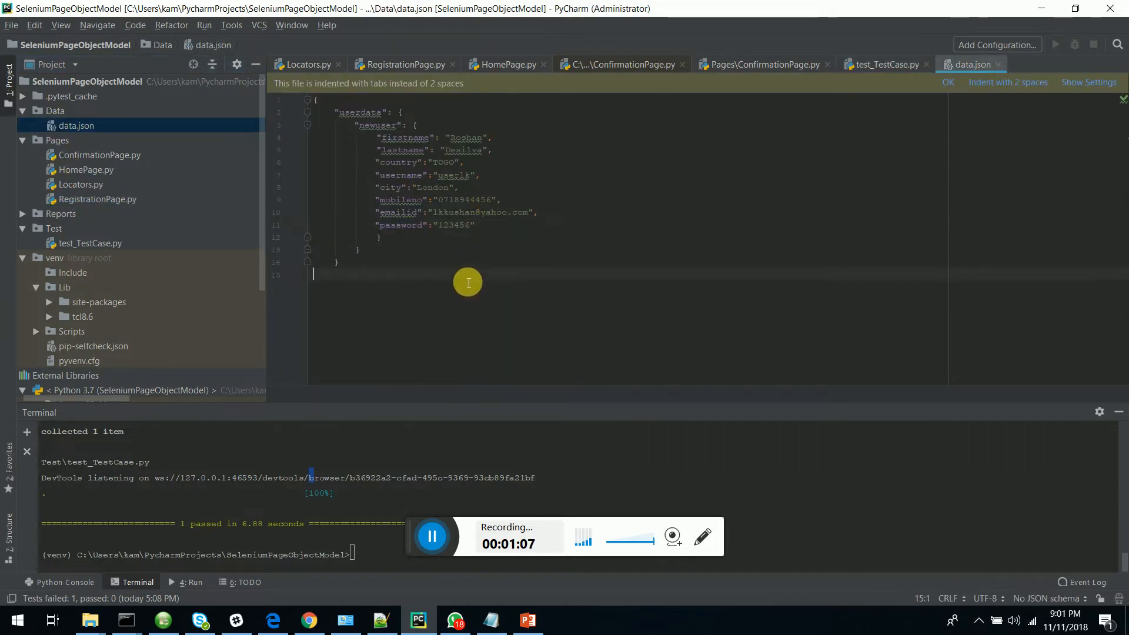
pyautogui.moveTo(346, 116)
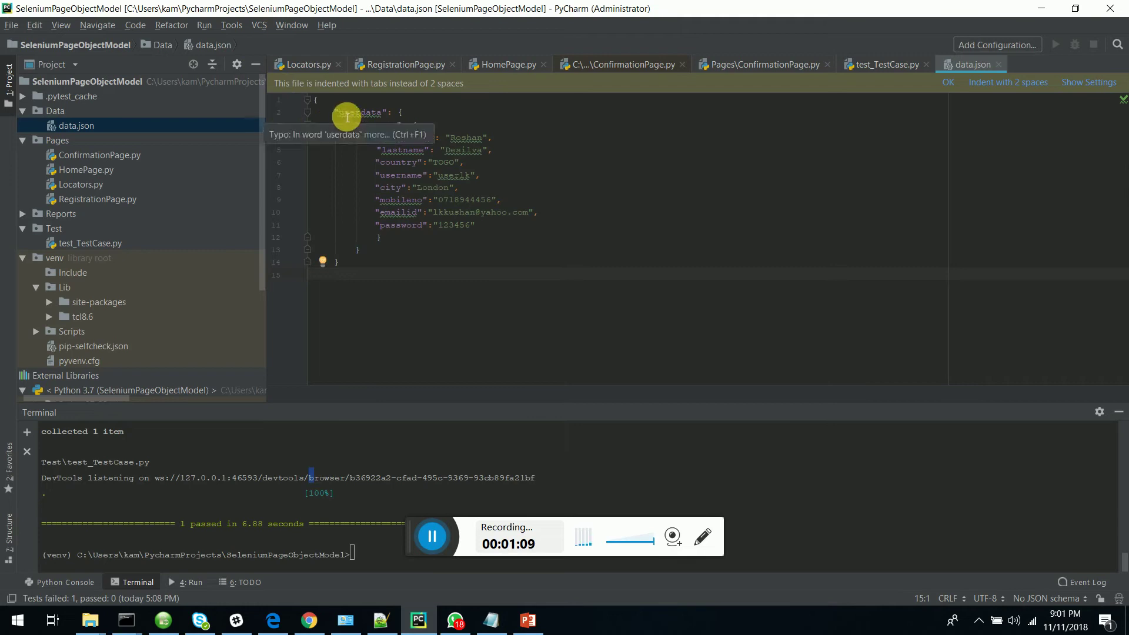
pyautogui.moveTo(339, 112); pyautogui.dragTo(475, 225)
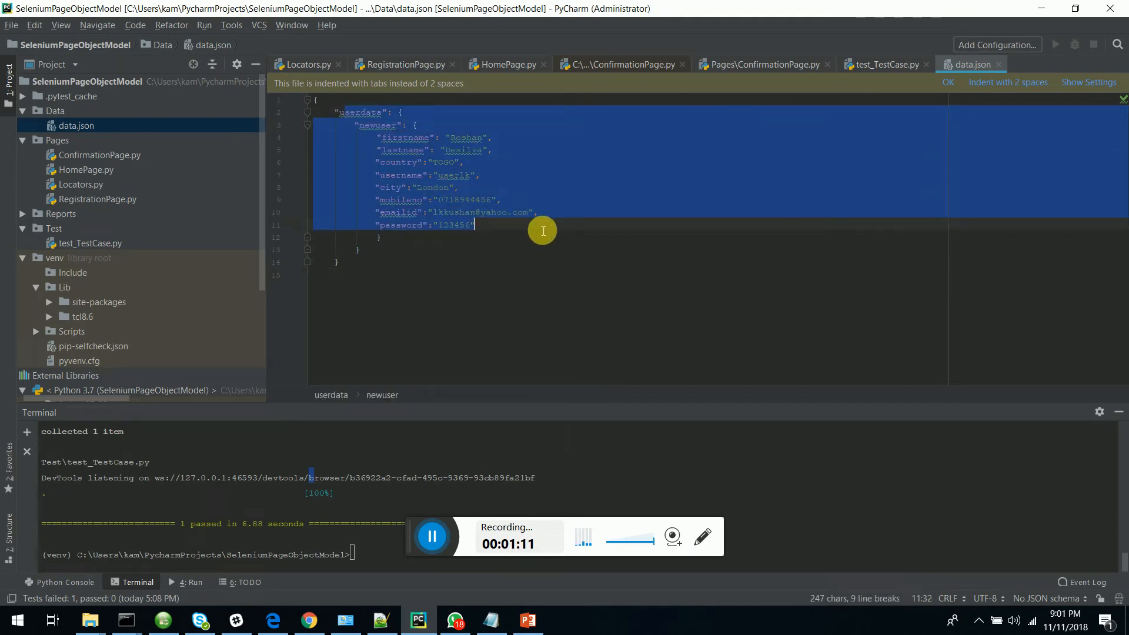
pyautogui.moveTo(460, 284)
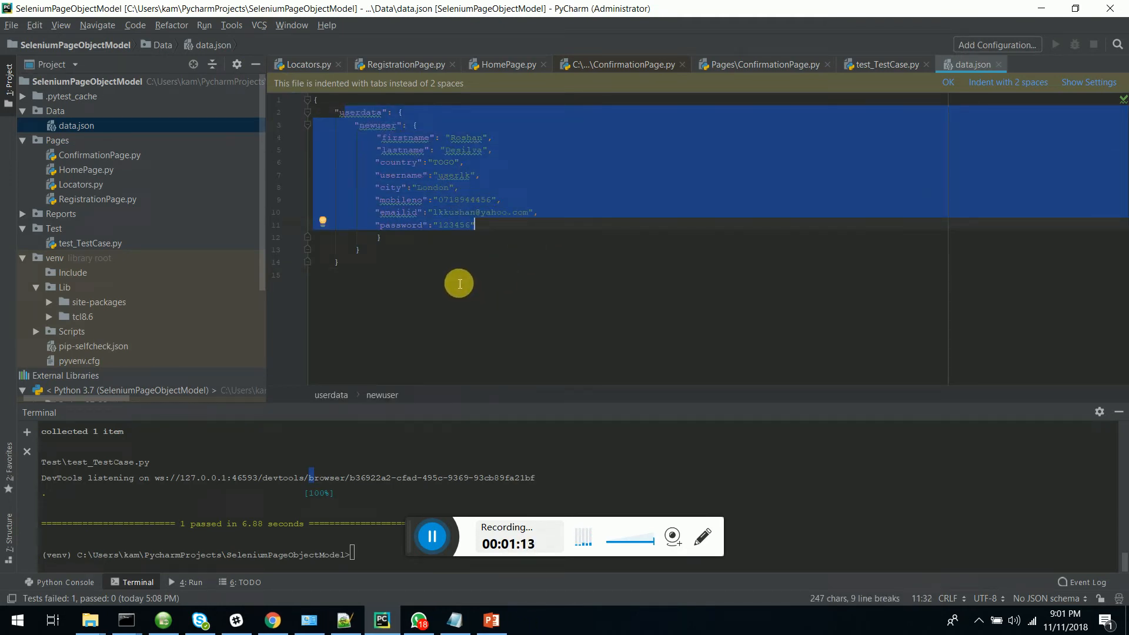
pyautogui.moveTo(473, 267)
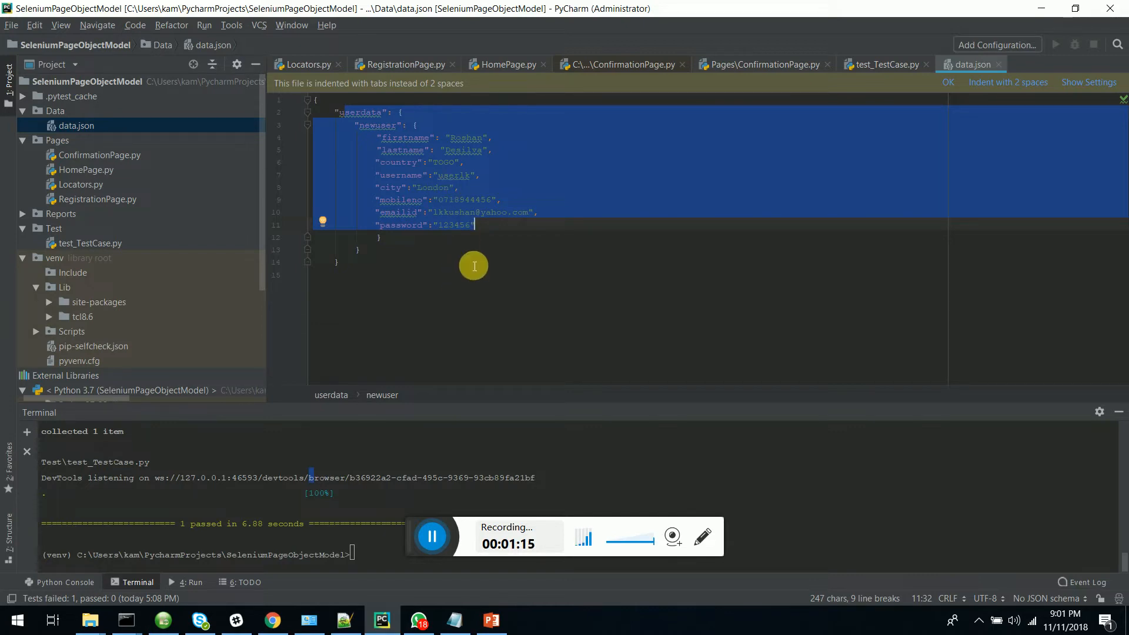
pyautogui.moveTo(431, 257)
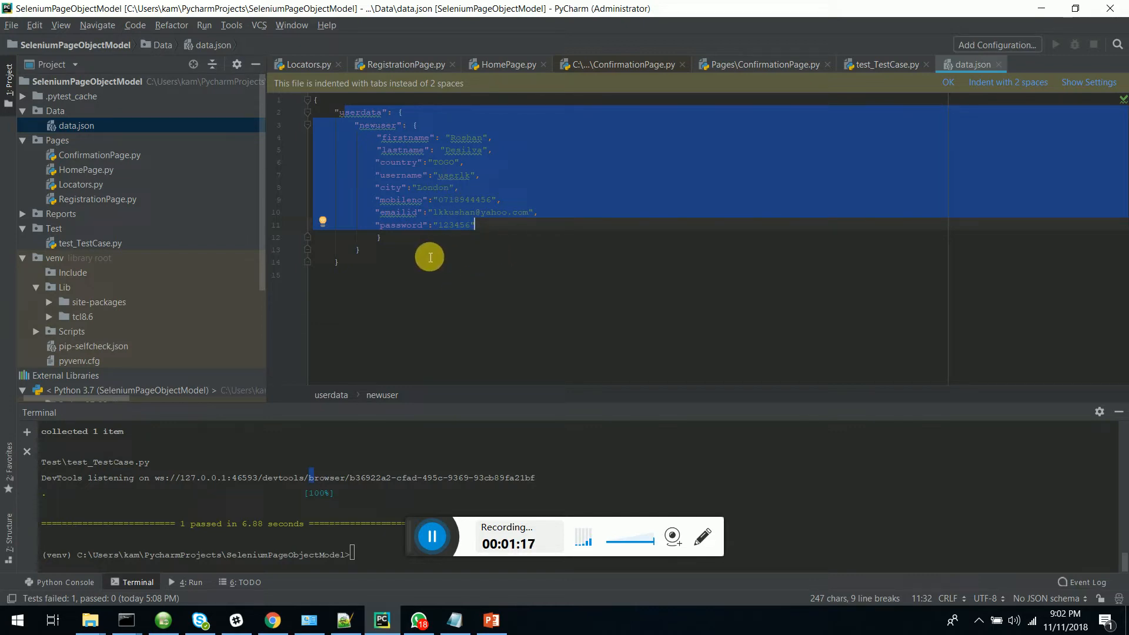
pyautogui.moveTo(626, 256)
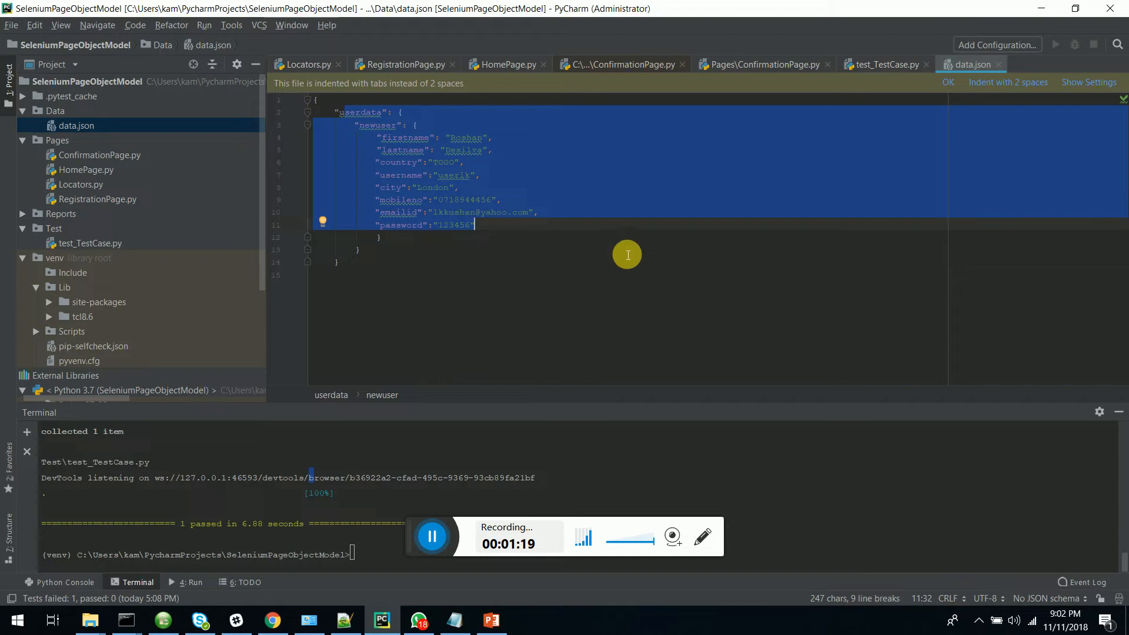
pyautogui.click(98, 155)
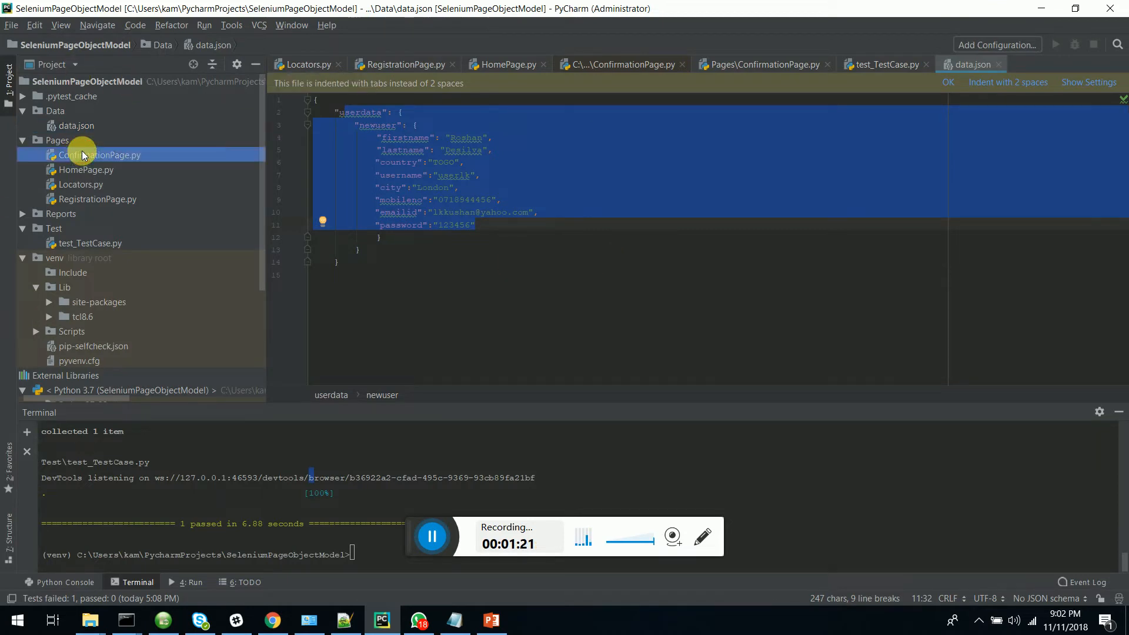
# View Locators.py and expand the Reports folder to list its result files again.
pyautogui.click(81, 185)
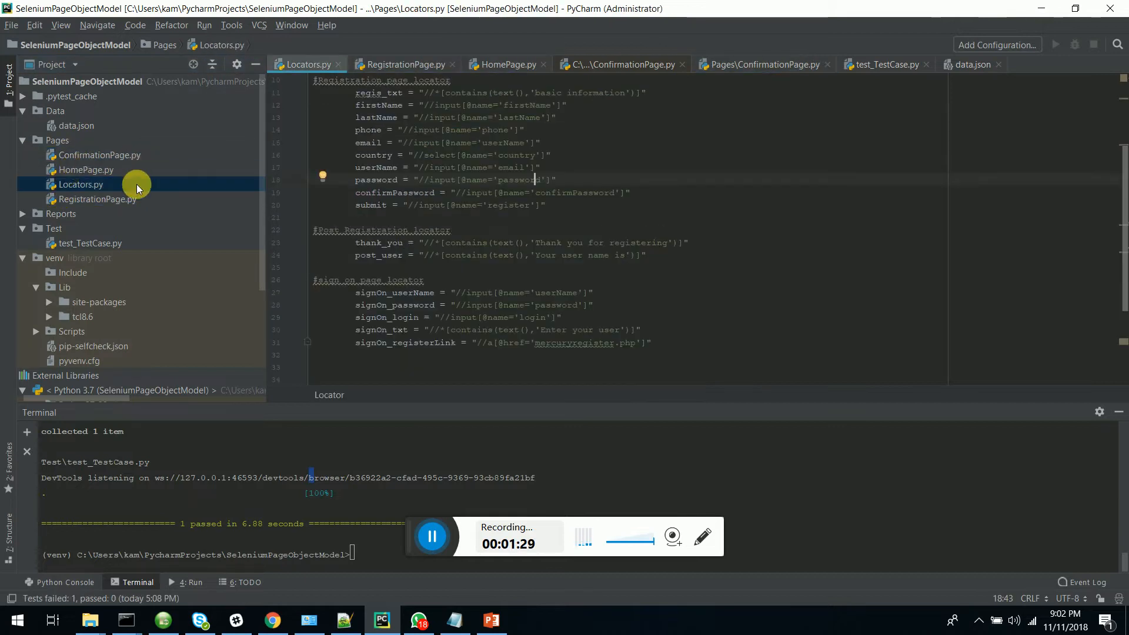
pyautogui.scroll(-3)
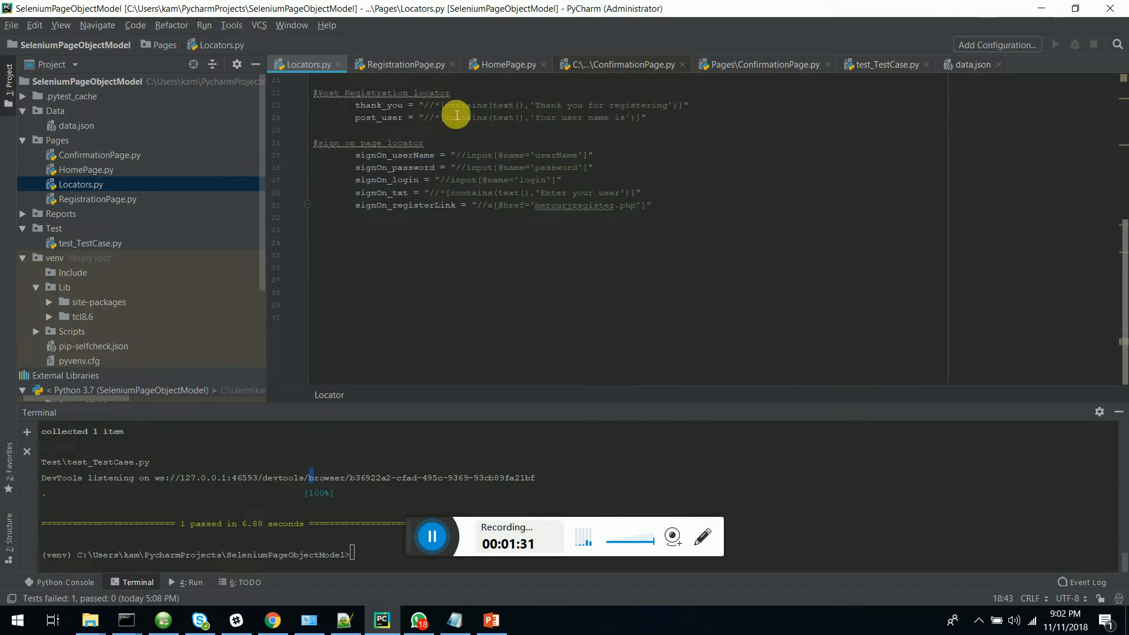
pyautogui.scroll(3)
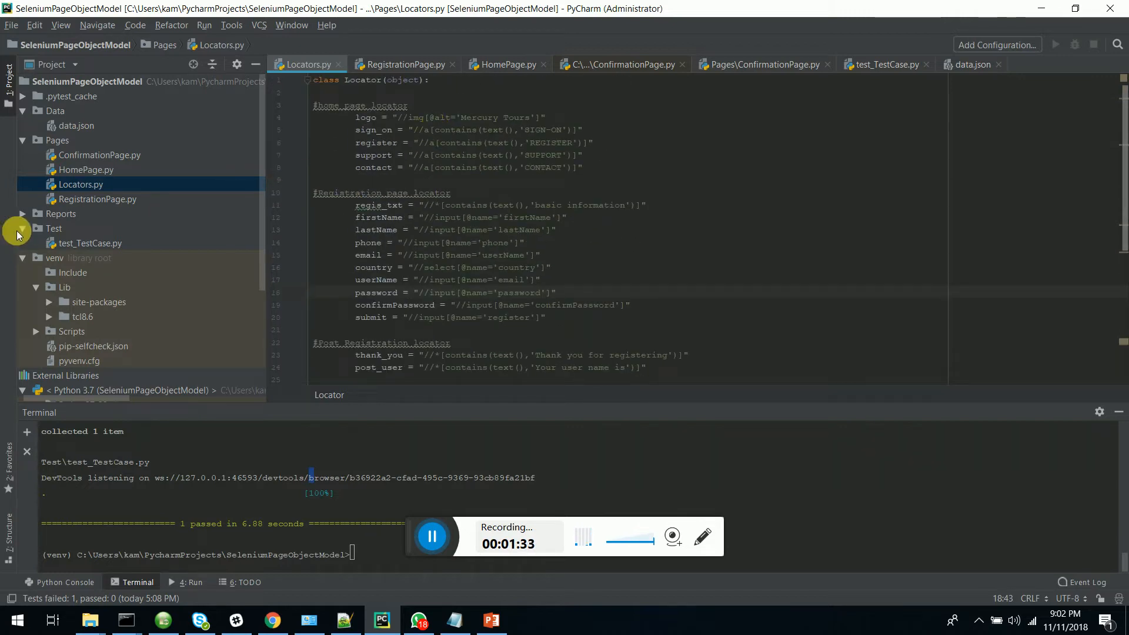
pyautogui.click(35, 213)
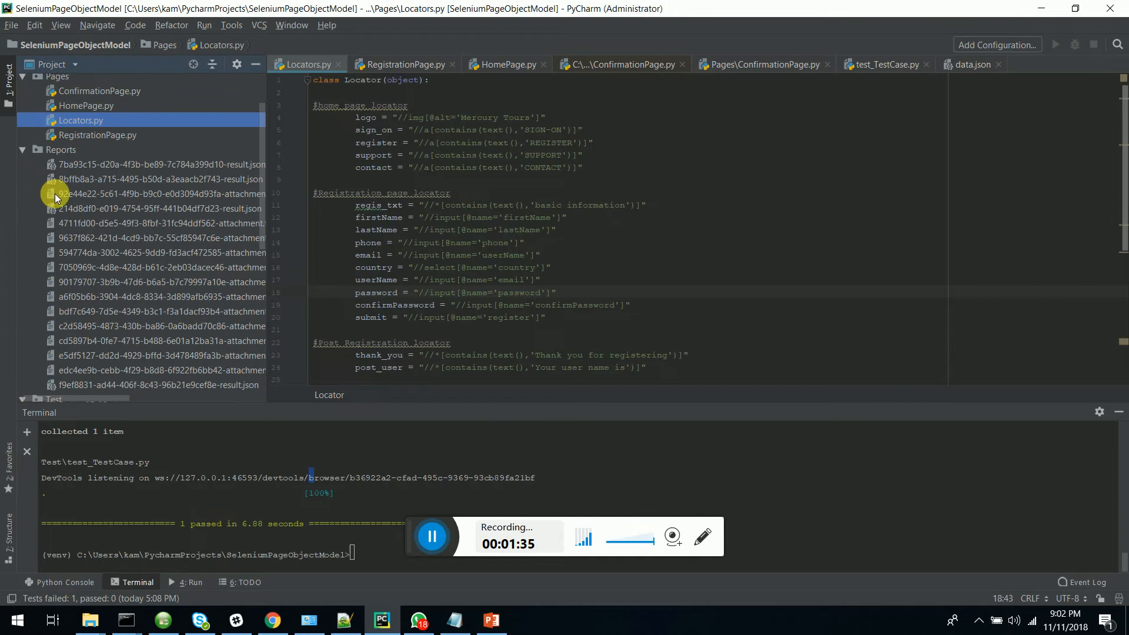
pyautogui.moveTo(583, 152)
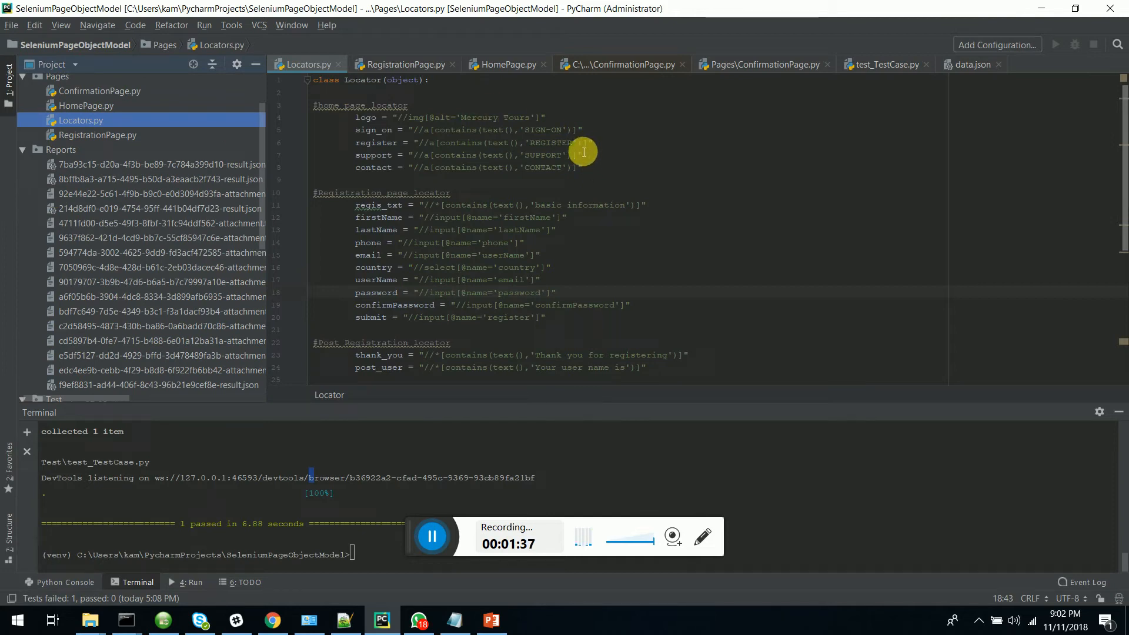
pyautogui.moveTo(598, 141)
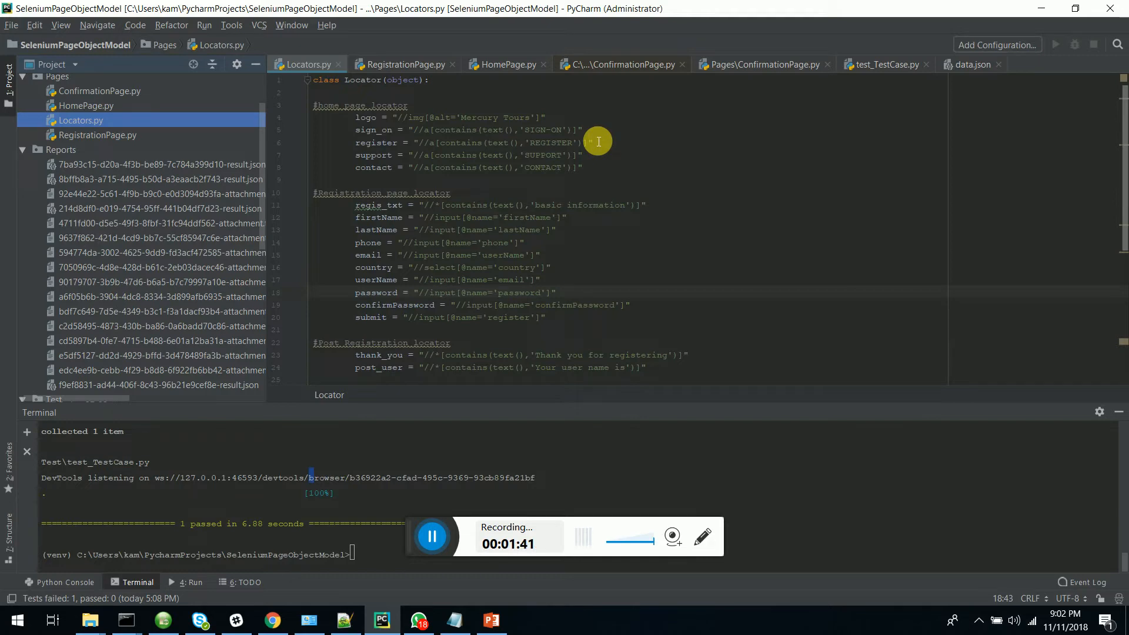
pyautogui.moveTo(762, 492)
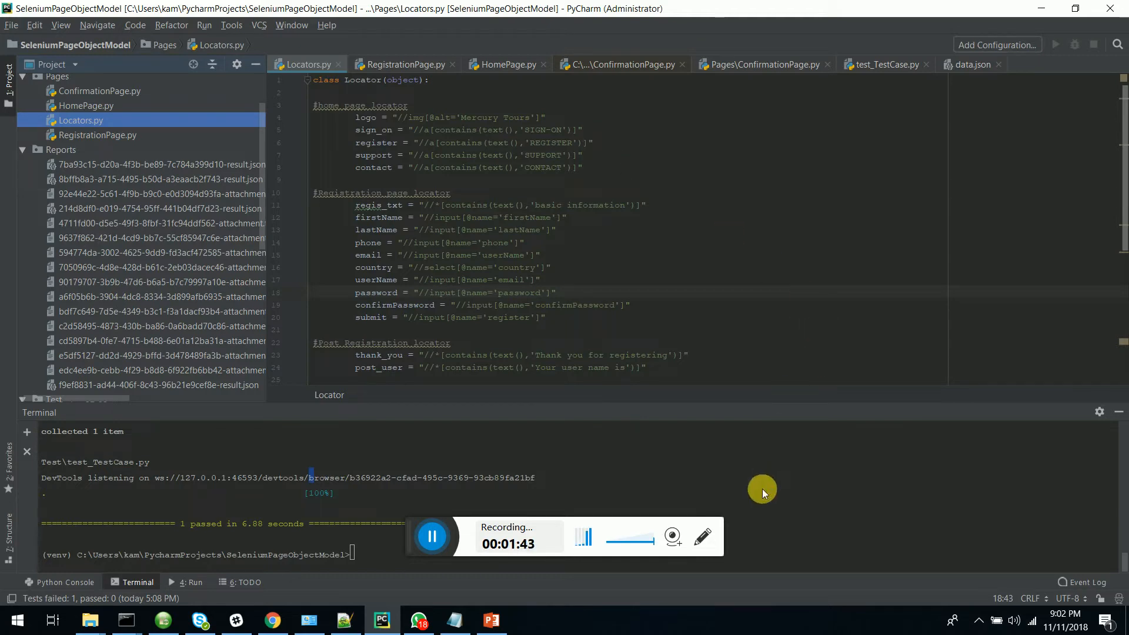
pyautogui.moveTo(561, 339)
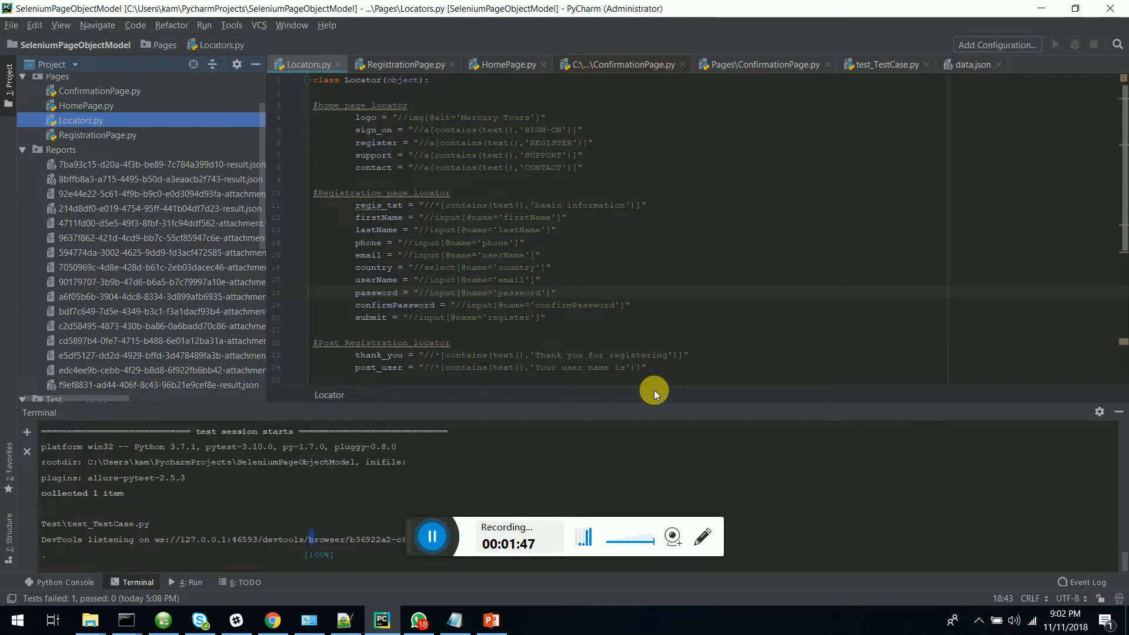
pyautogui.moveTo(642, 399)
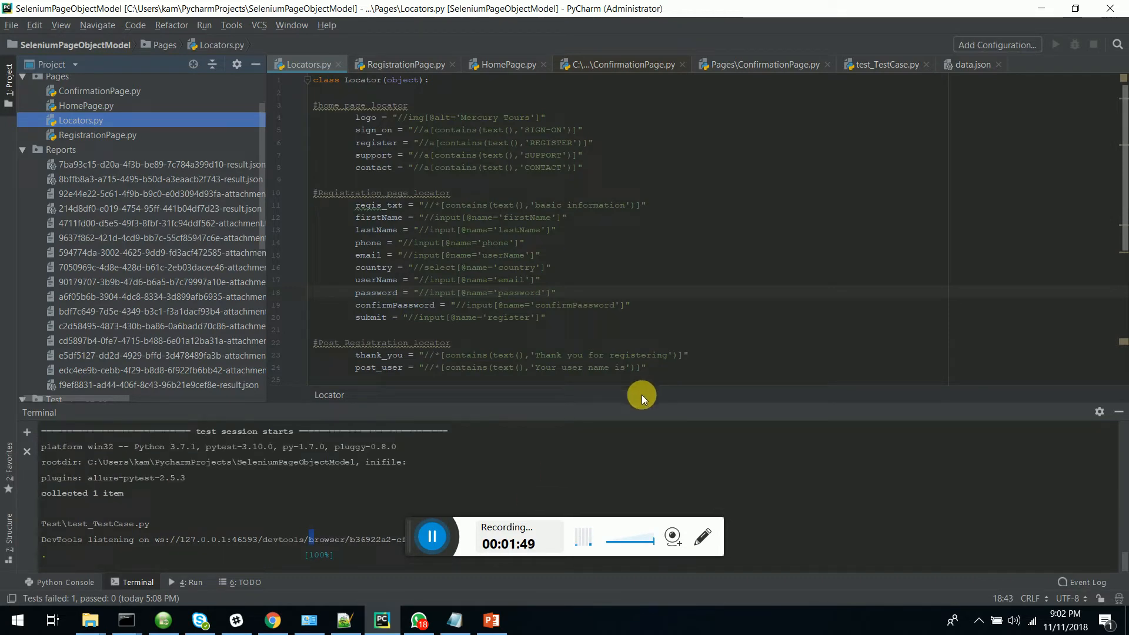
pyautogui.moveTo(506, 441)
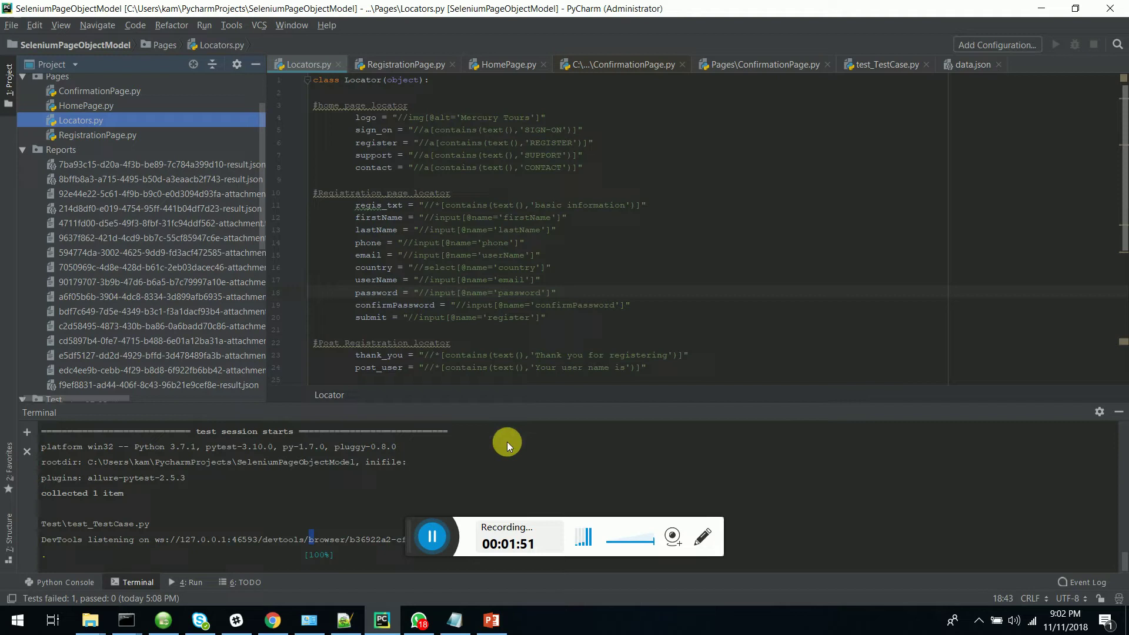
pyautogui.moveTo(387, 520)
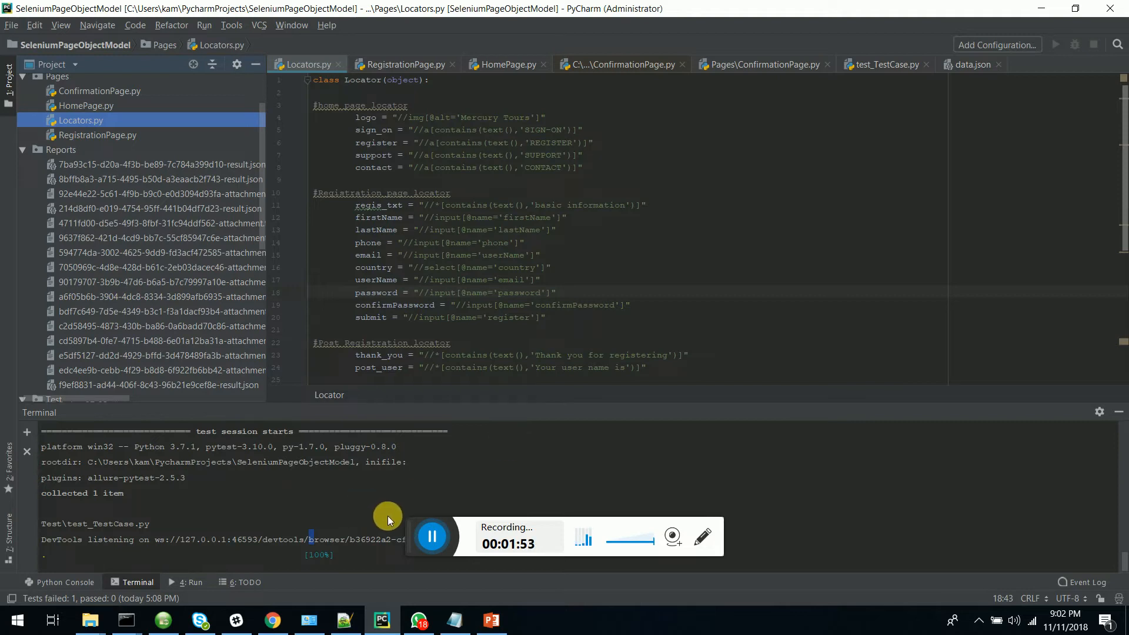
pyautogui.moveTo(382, 511)
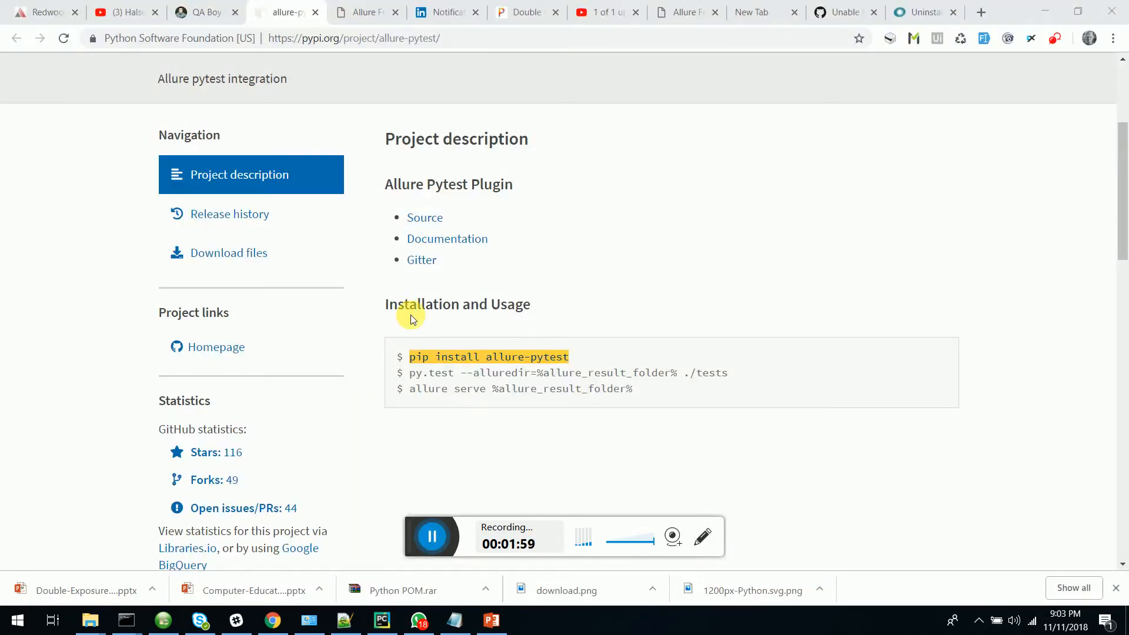
pyautogui.moveTo(421, 92)
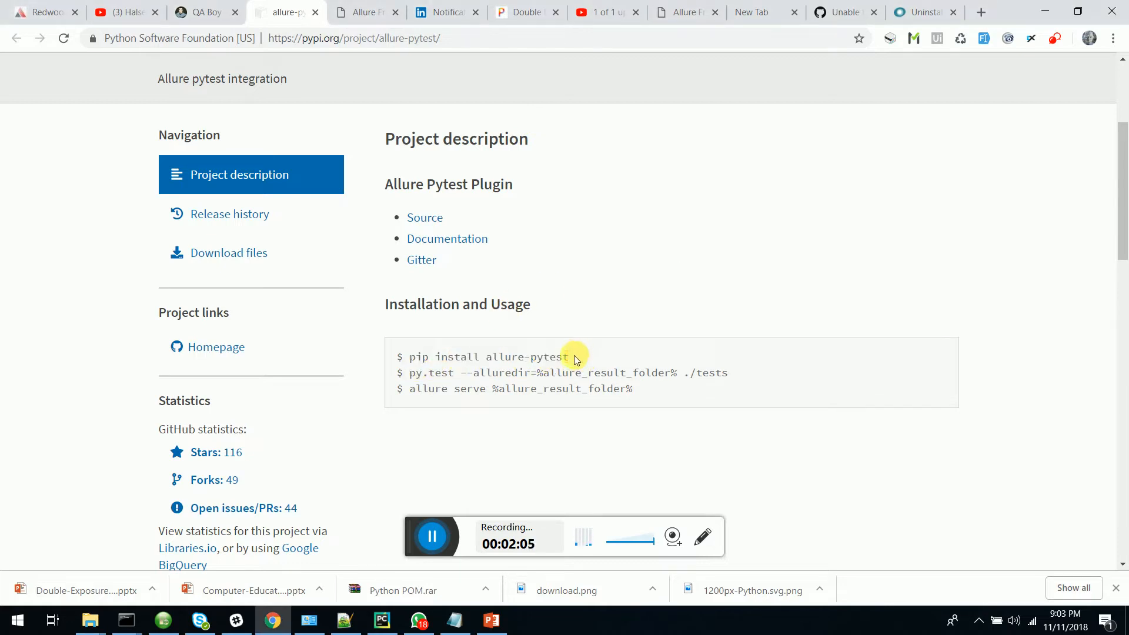
# Select the 'pip install allure-pytest' command on the PyPI page.
pyautogui.doubleClick(488, 356)
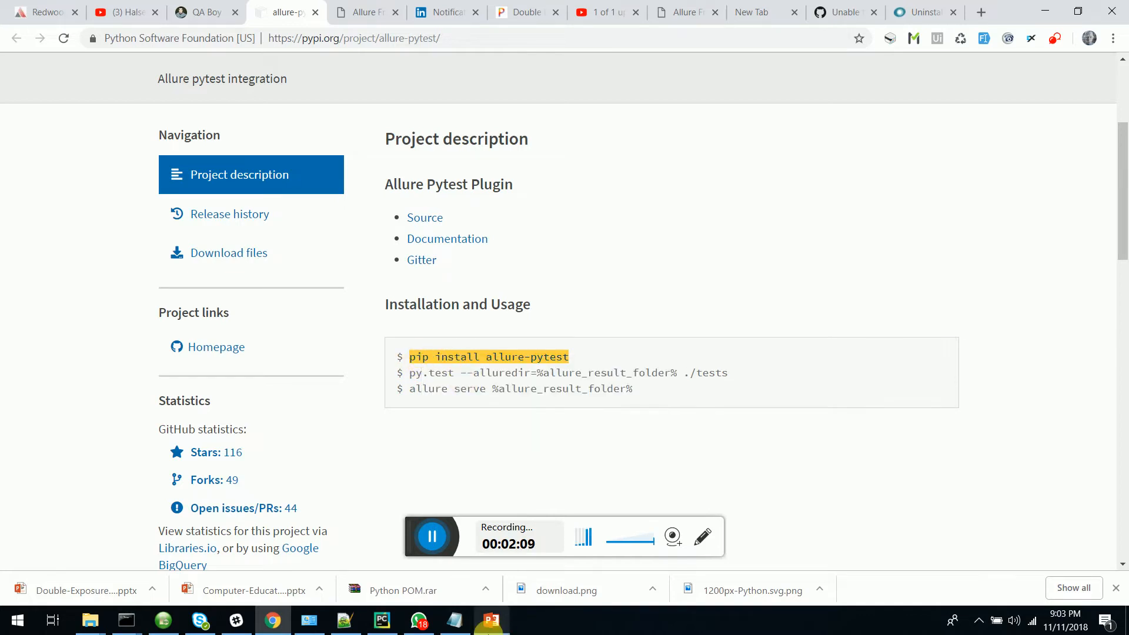
# Return to the PyCharm window to install allure-pytest in the terminal.
pyautogui.click(381, 619)
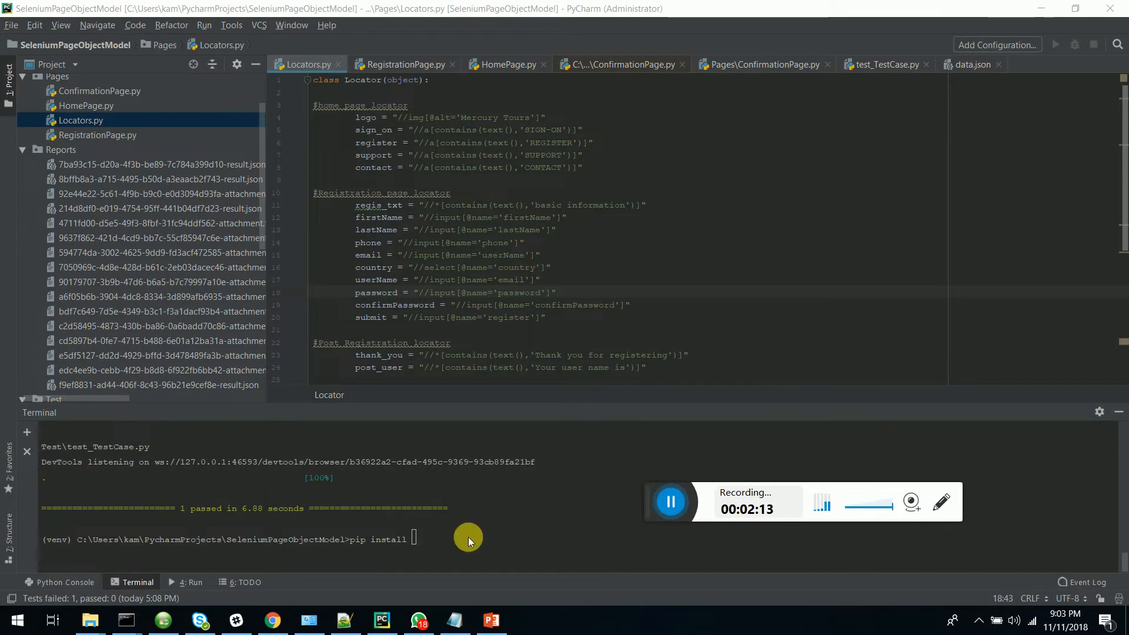
pyautogui.moveTo(455, 535)
pyautogui.write(' allure-pytest')
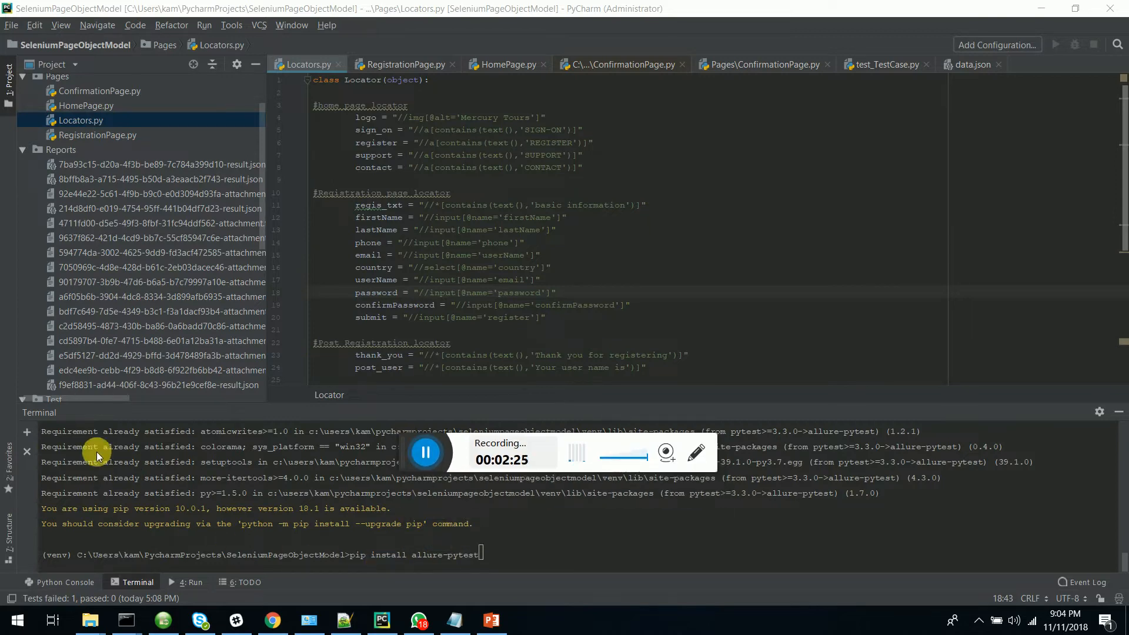
pyautogui.moveTo(405, 558)
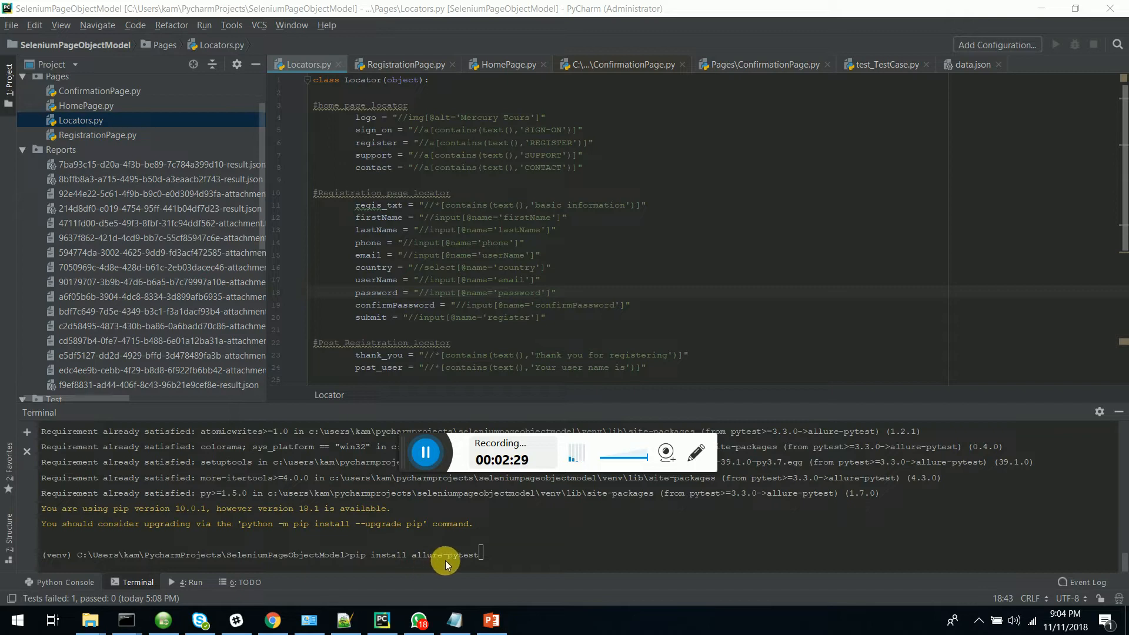
pyautogui.moveTo(539, 563)
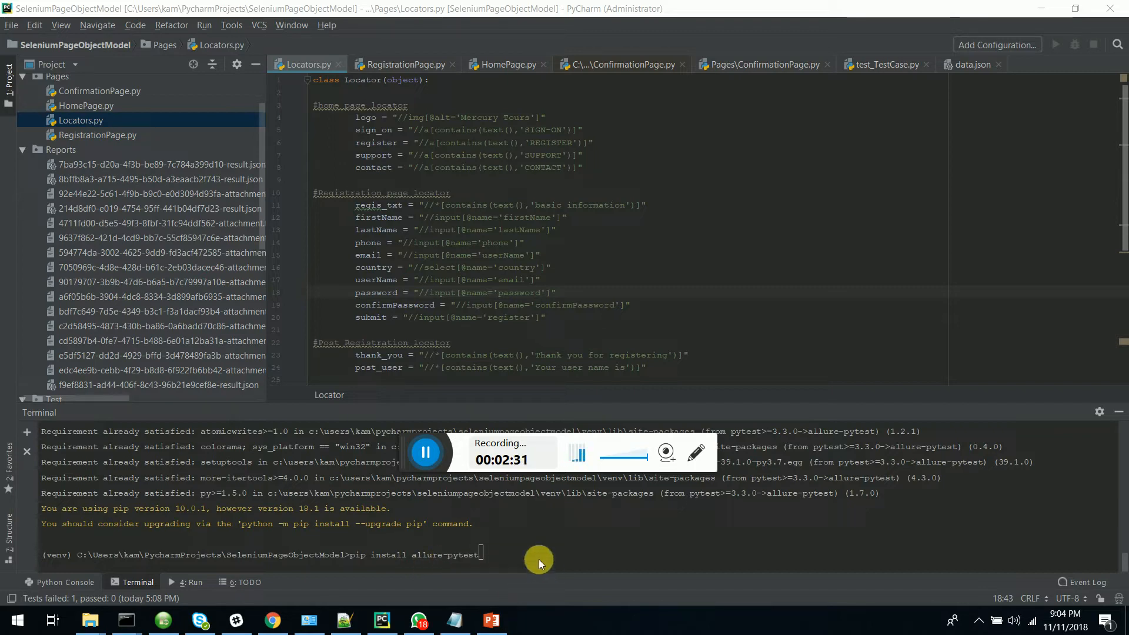
pyautogui.moveTo(484, 515)
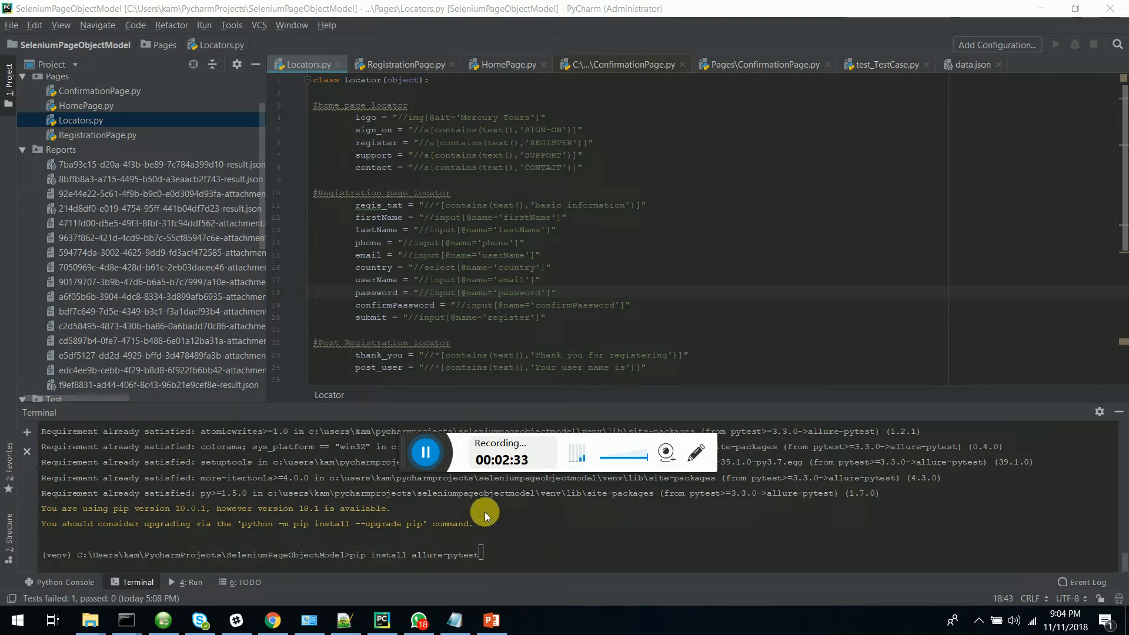
pyautogui.moveTo(315, 580)
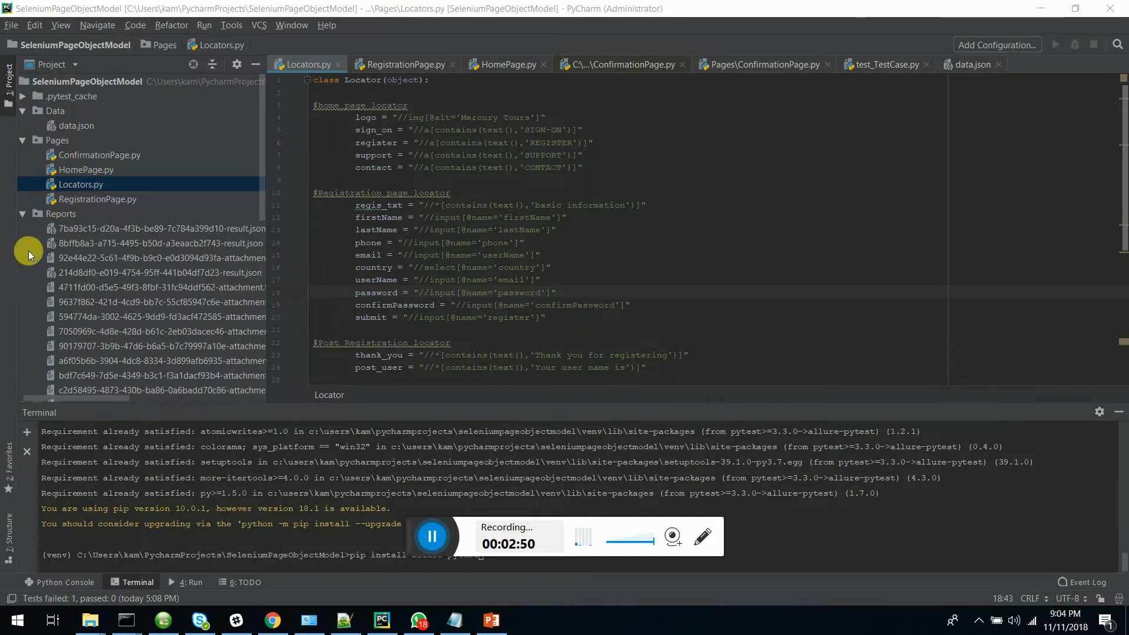
pyautogui.scroll(-3)
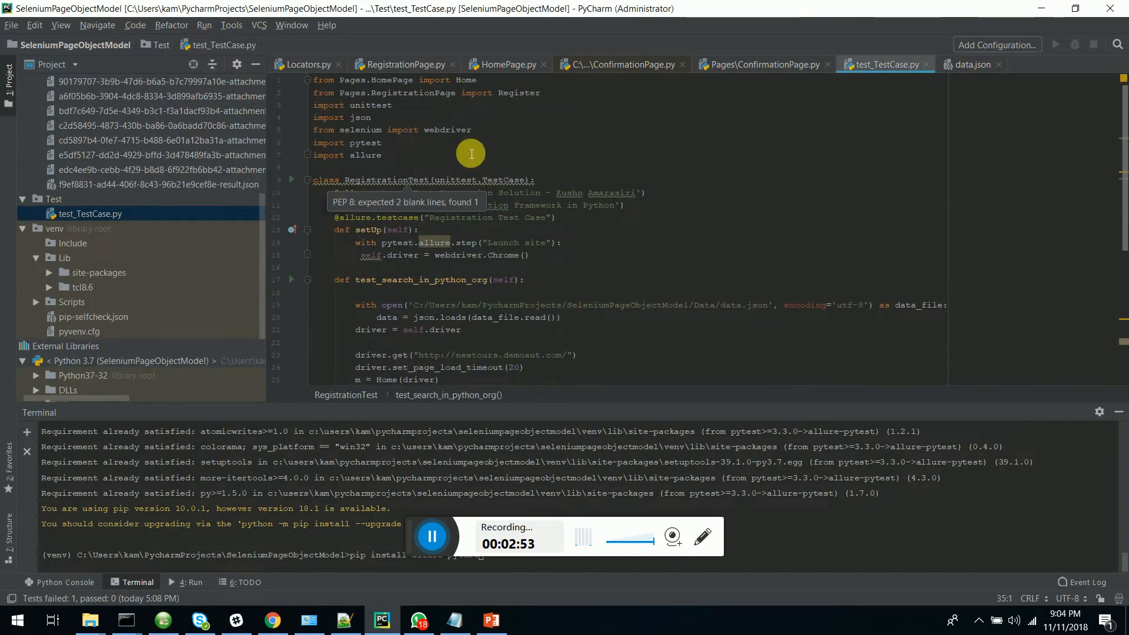
pyautogui.scroll(-3)
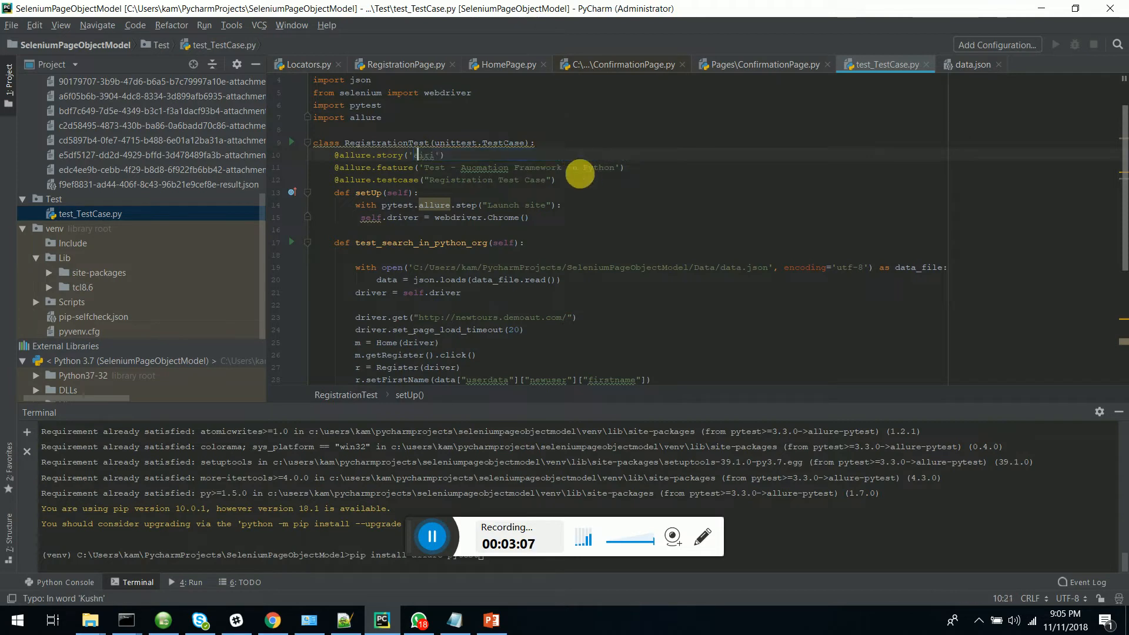
pyautogui.write('Test Automation Solution - Kushn Amarasiri')
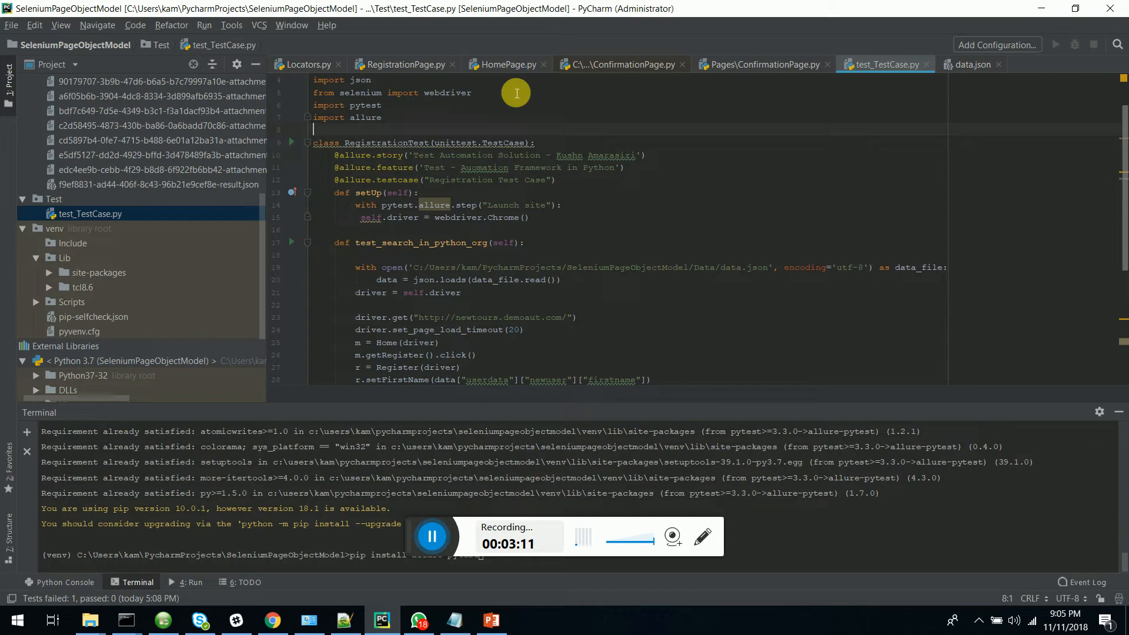
pyautogui.click(557, 155)
pyautogui.write('a')
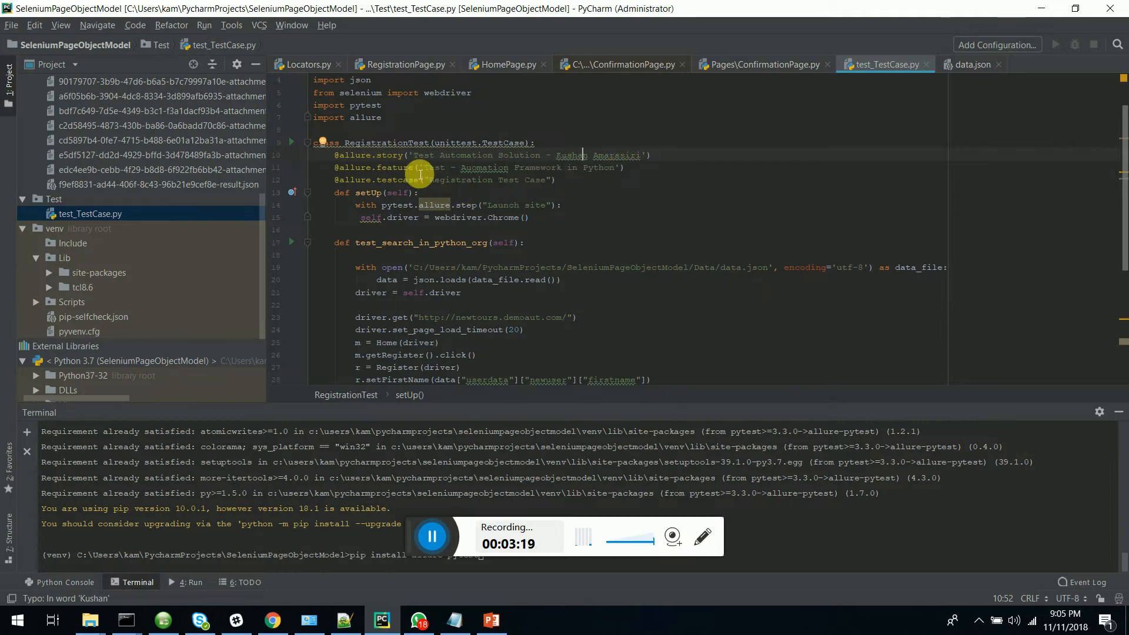
pyautogui.scroll(-3)
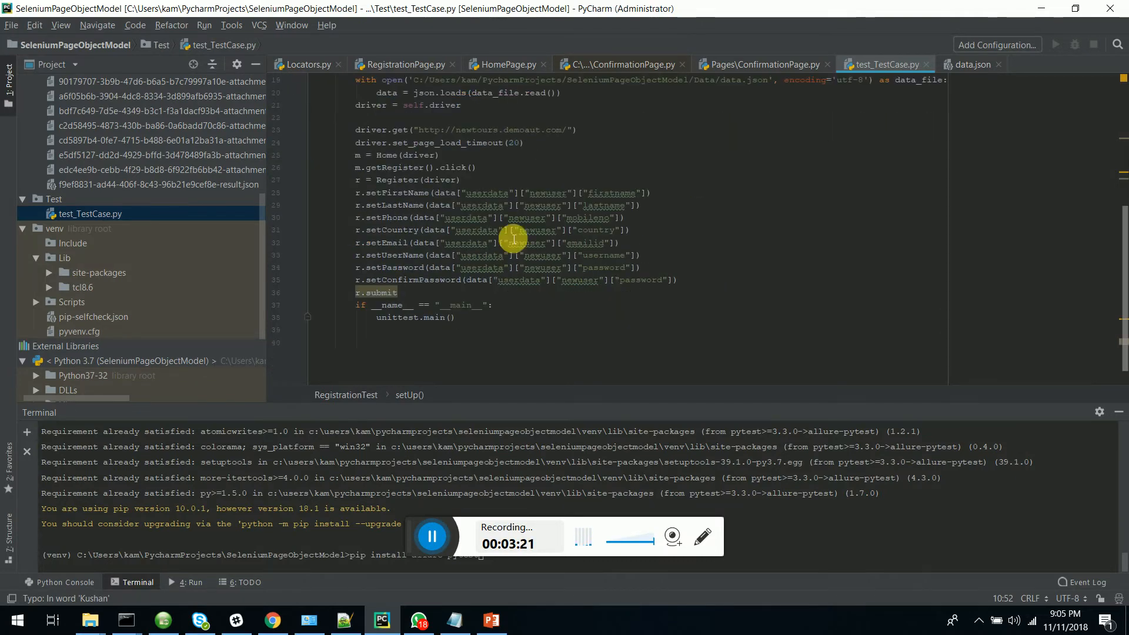
pyautogui.scroll(3)
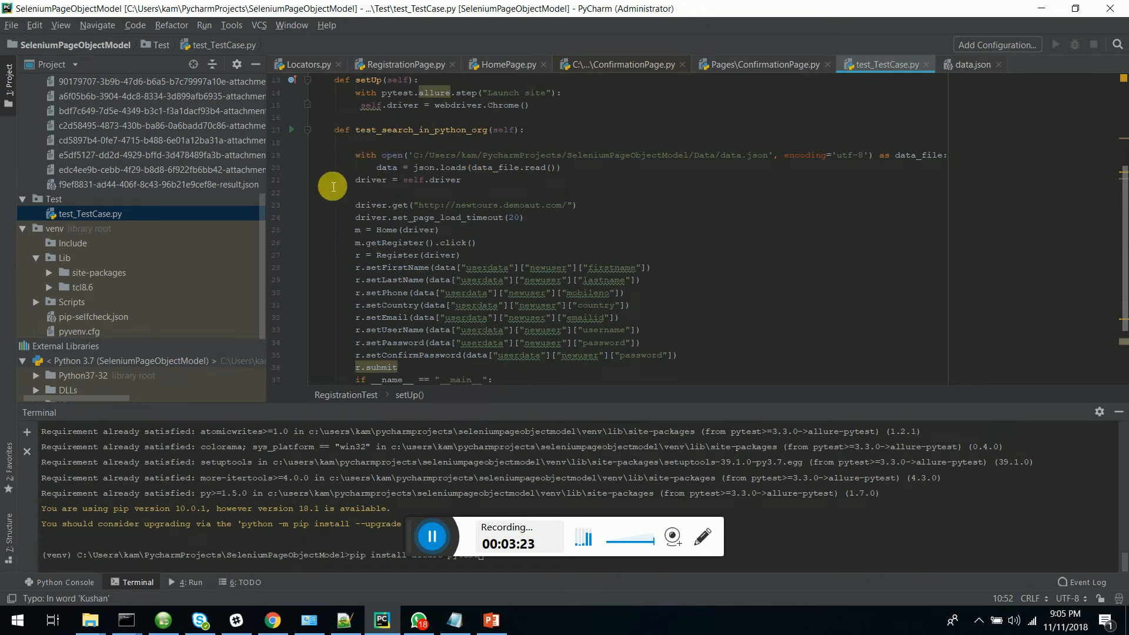
pyautogui.moveTo(539, 213)
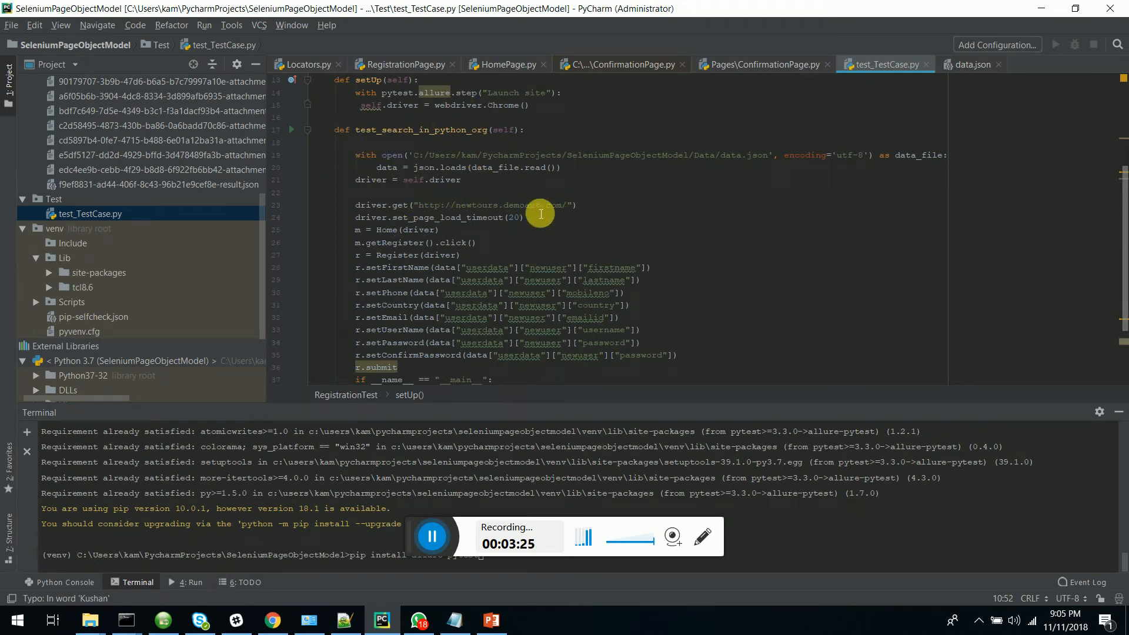
pyautogui.moveTo(391, 274)
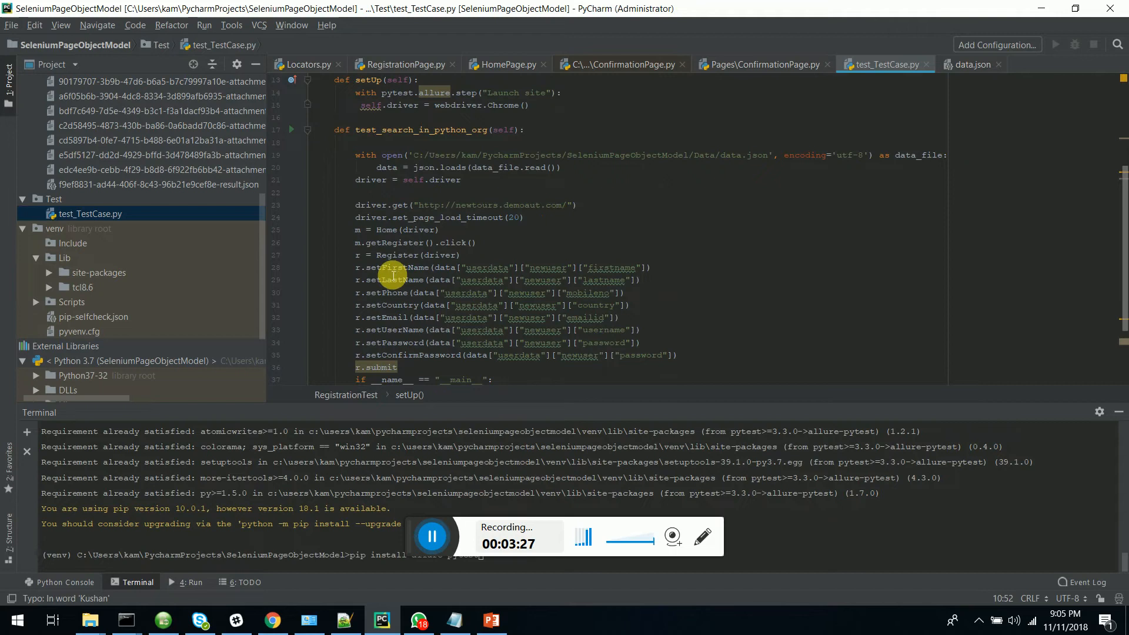
pyautogui.scroll(3)
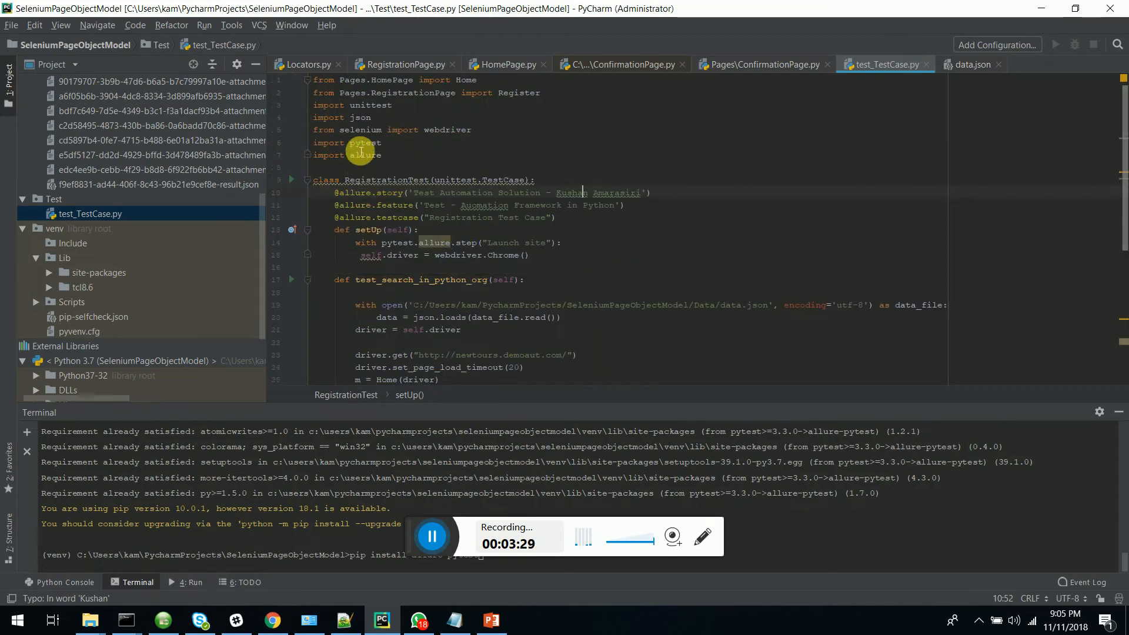
pyautogui.doubleClick(360, 118)
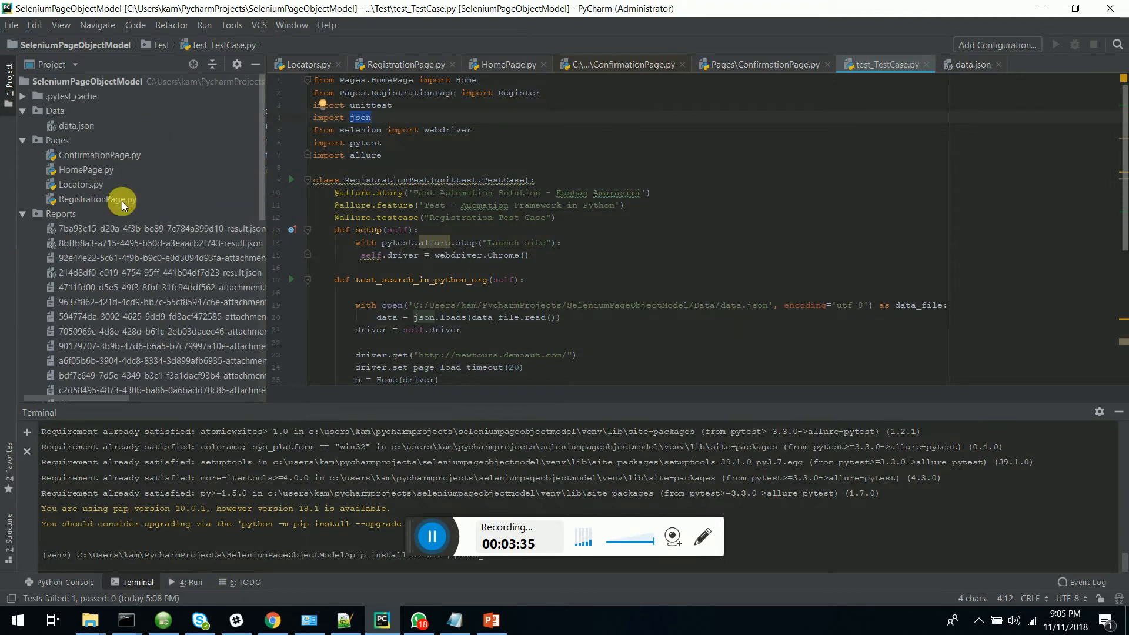
pyautogui.click(77, 125)
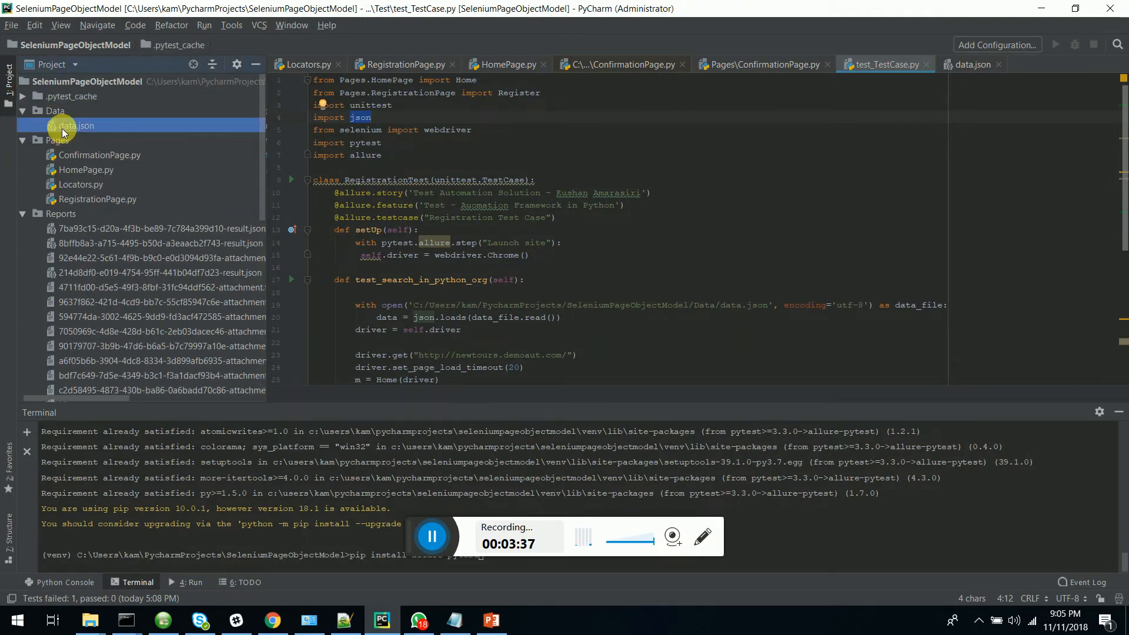
pyautogui.doubleClick(73, 126)
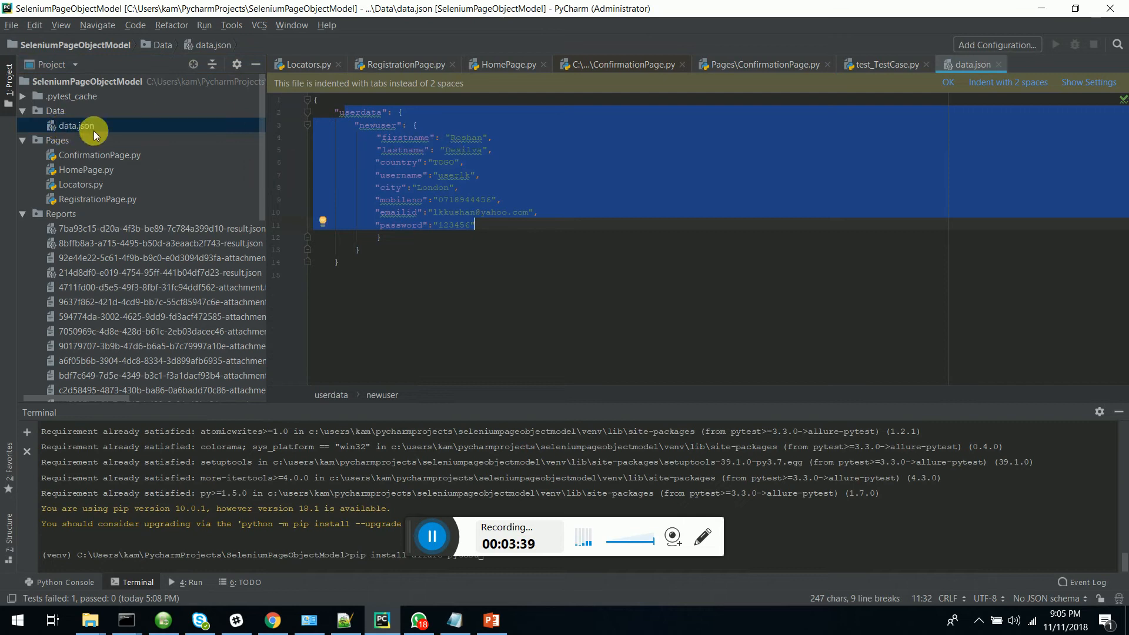
pyautogui.scroll(-3)
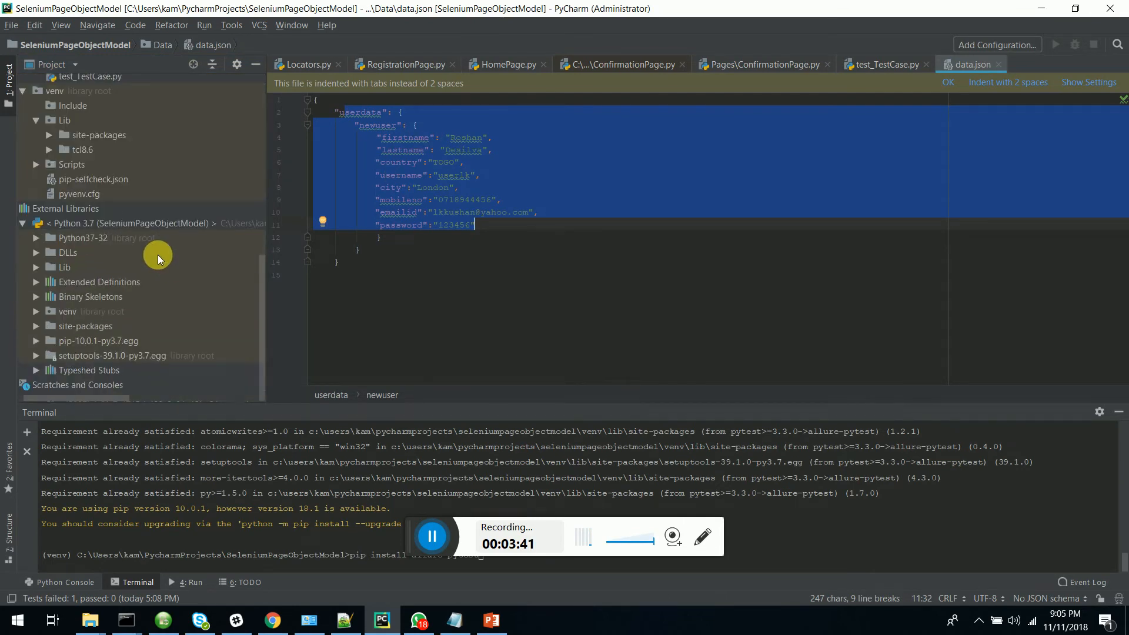
pyautogui.scroll(3)
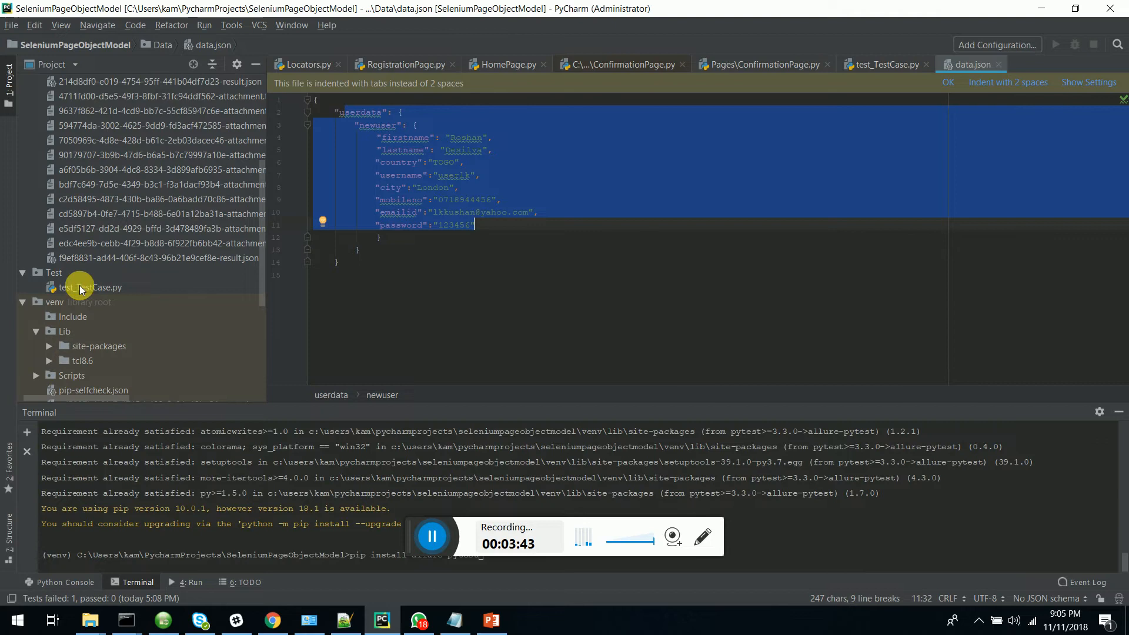
pyautogui.click(884, 63)
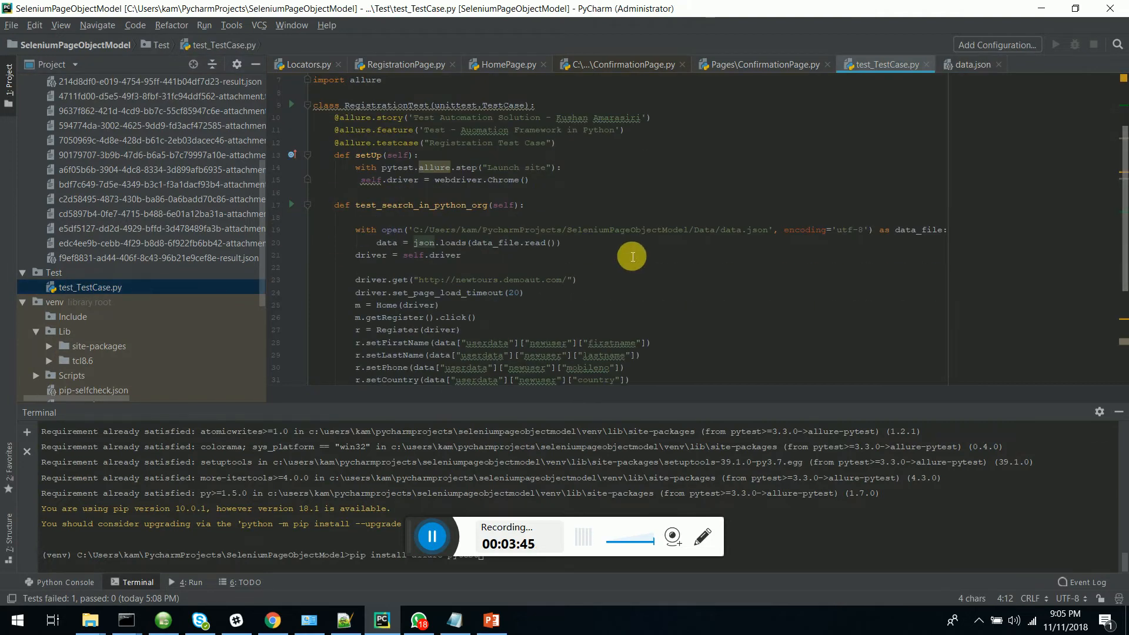
pyautogui.scroll(-3)
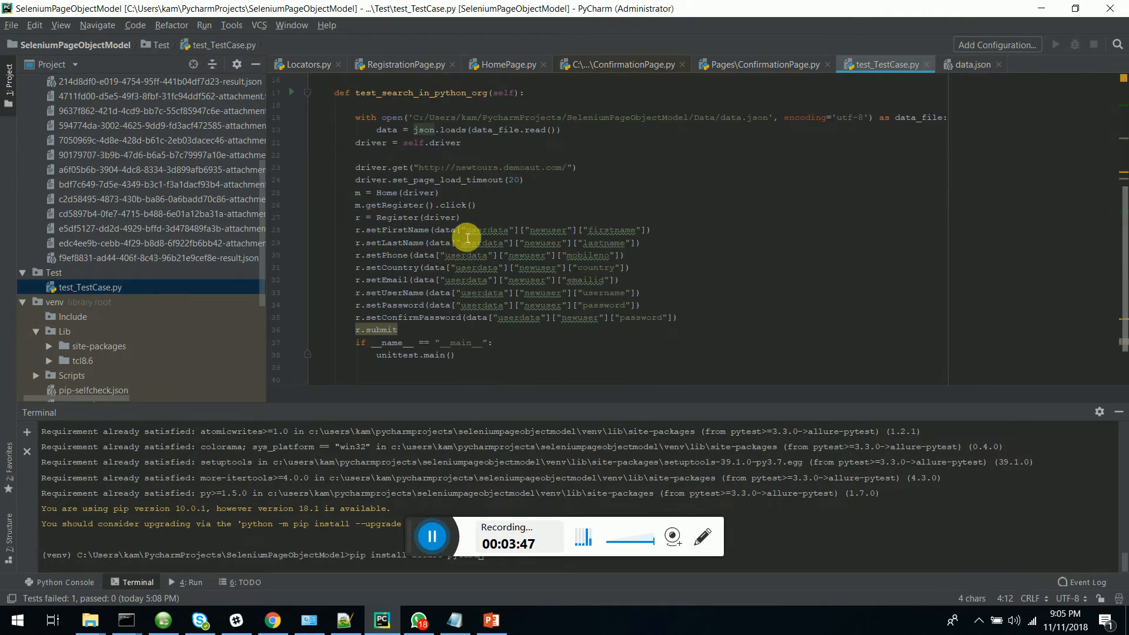
pyautogui.moveTo(610, 282)
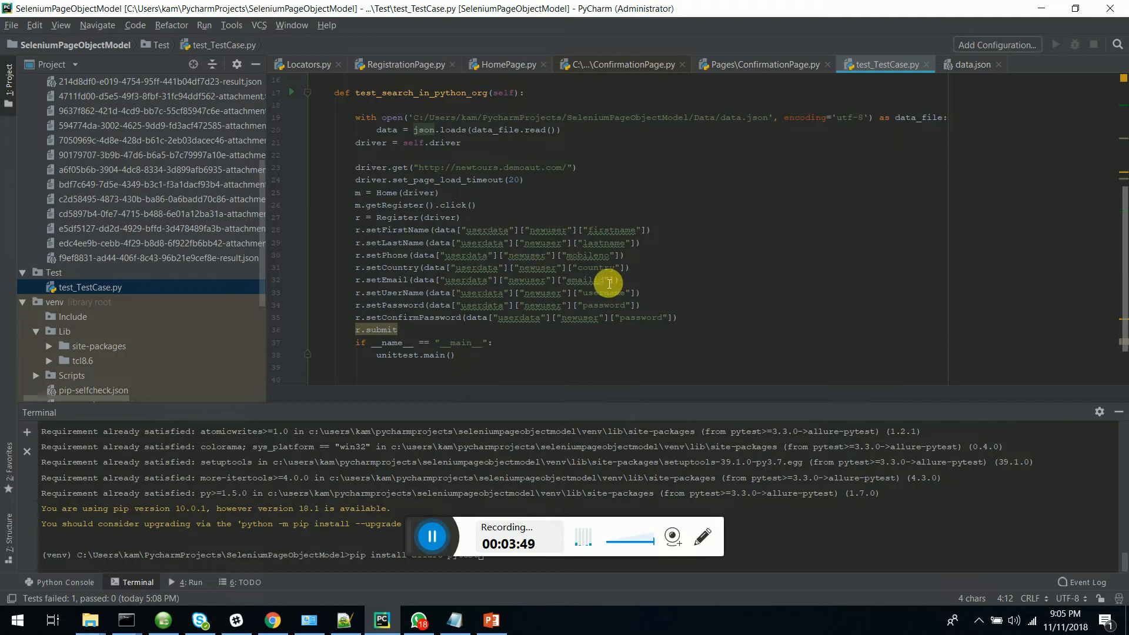
pyautogui.scroll(3)
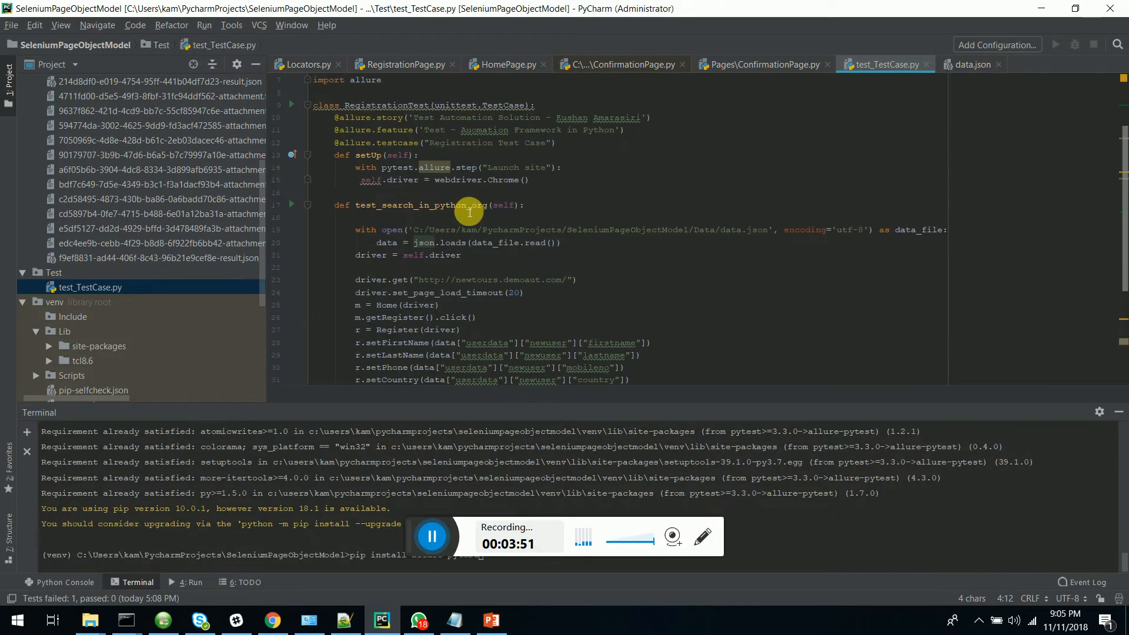
pyautogui.scroll(3)
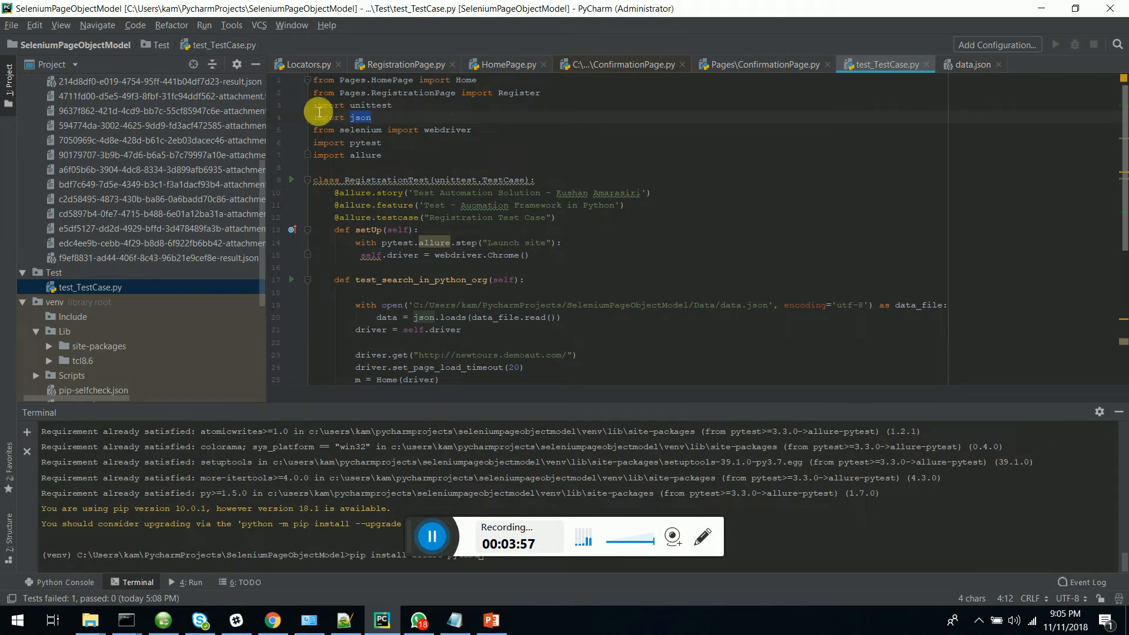
pyautogui.moveTo(404, 171)
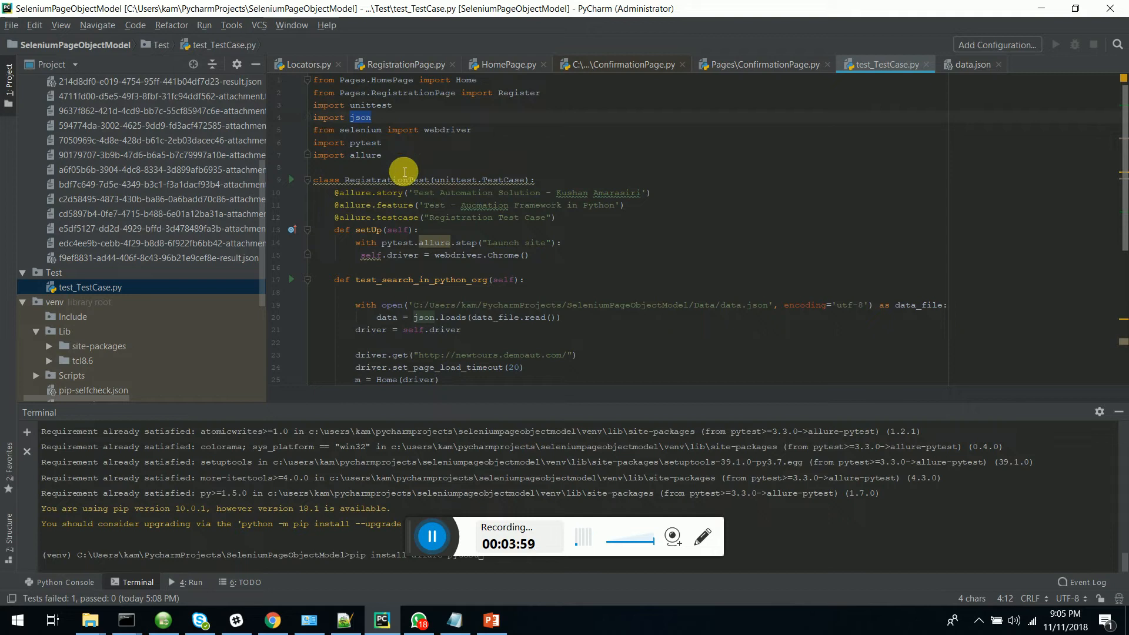
pyautogui.click(306, 142)
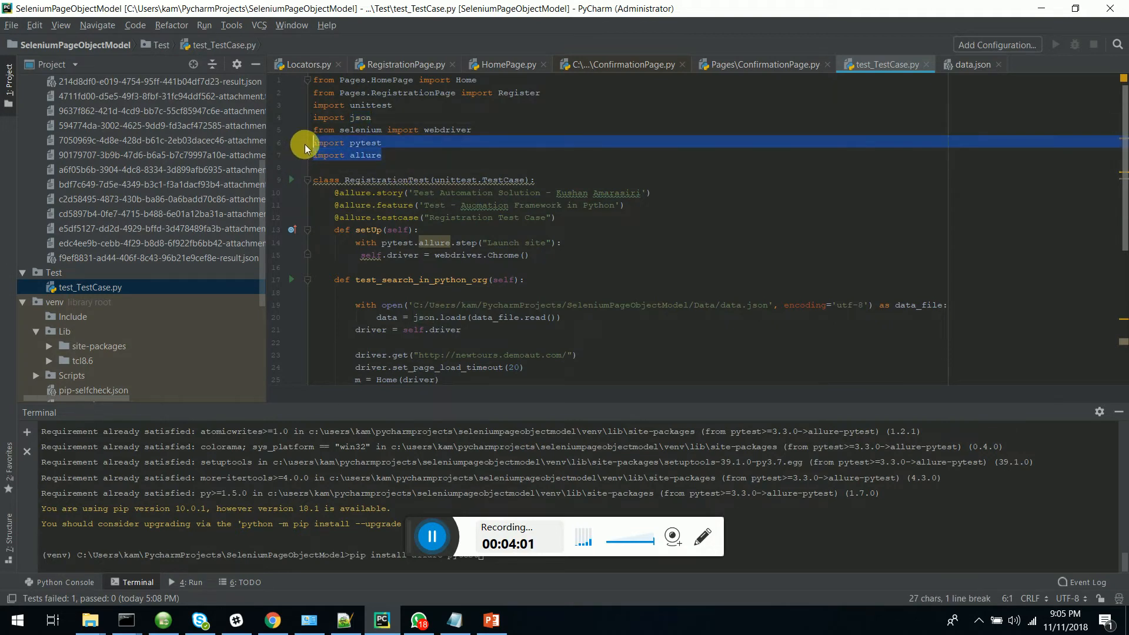
pyautogui.scroll(-3)
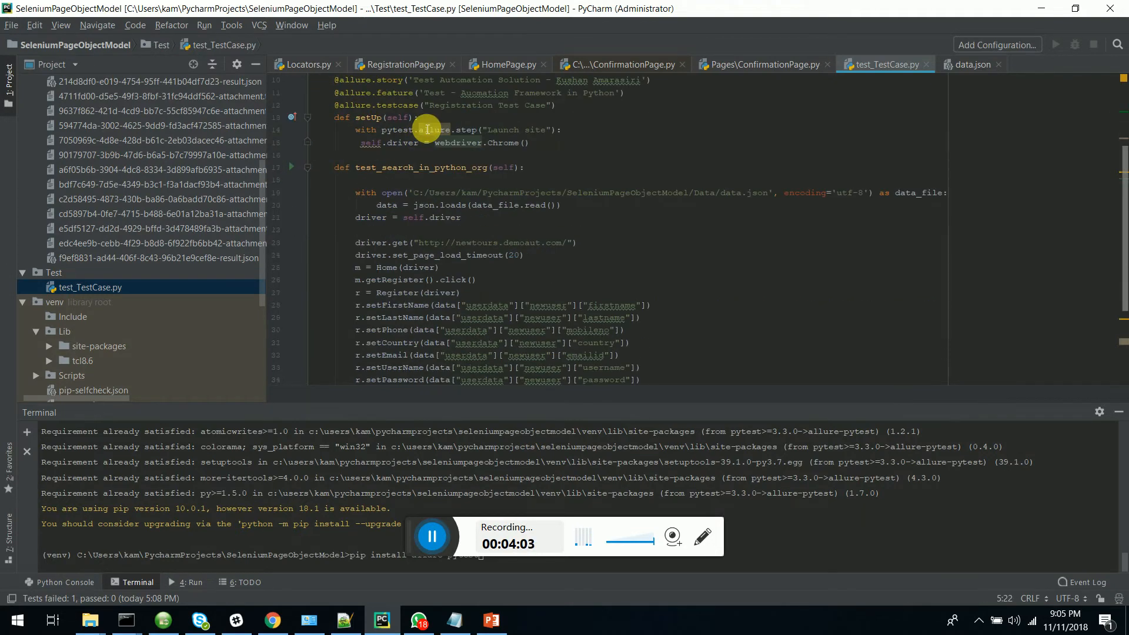
pyautogui.scroll(3)
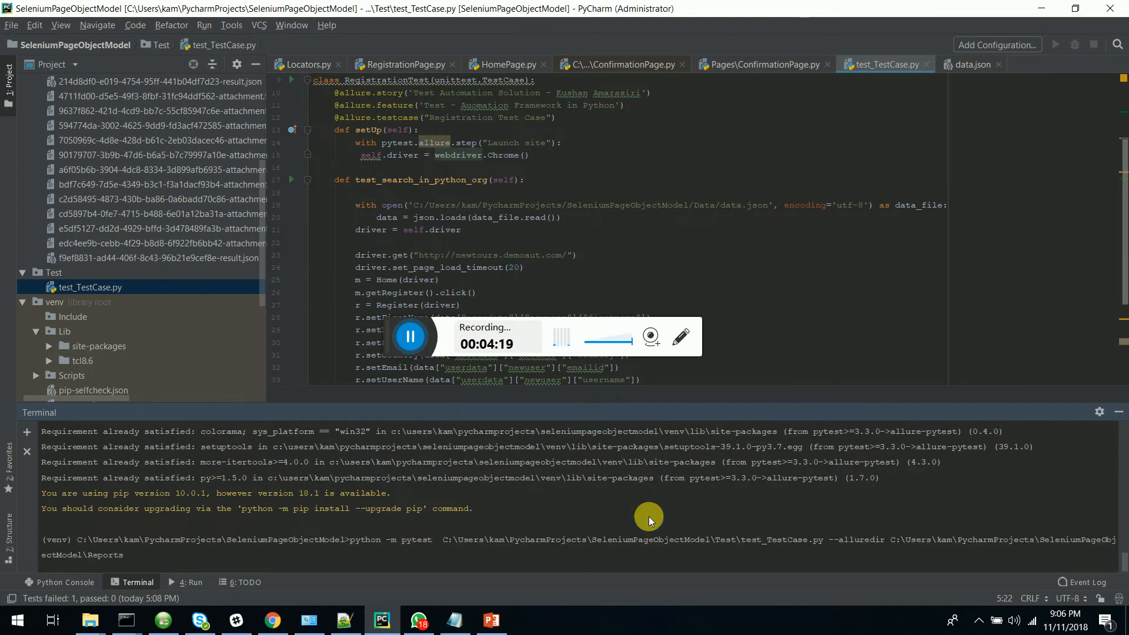
pyautogui.moveTo(304, 520)
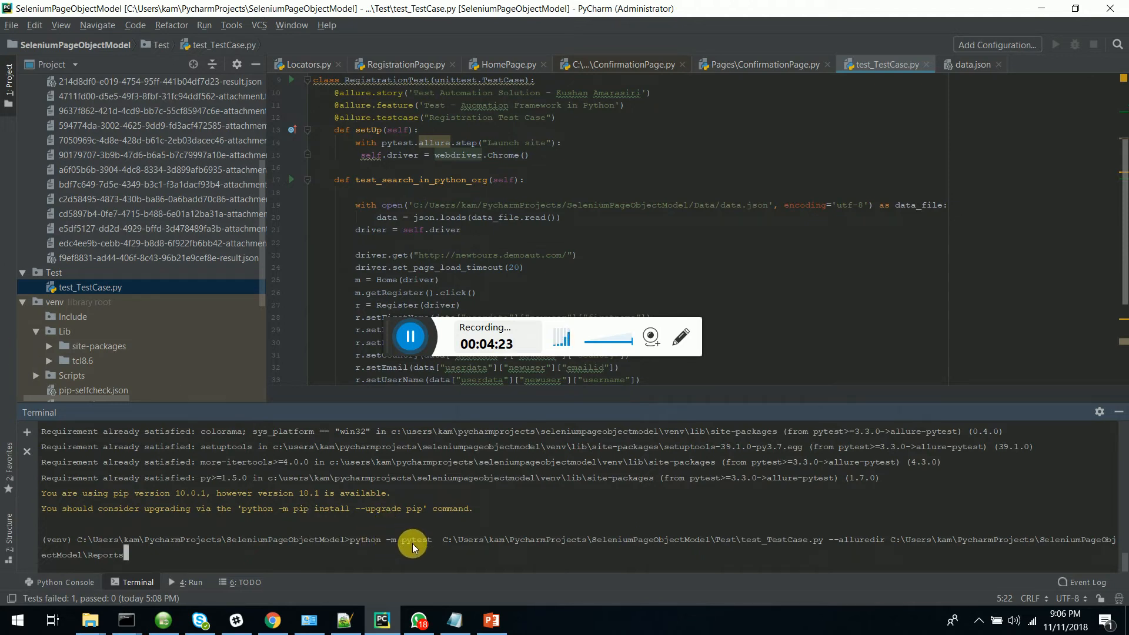
pyautogui.moveTo(739, 560)
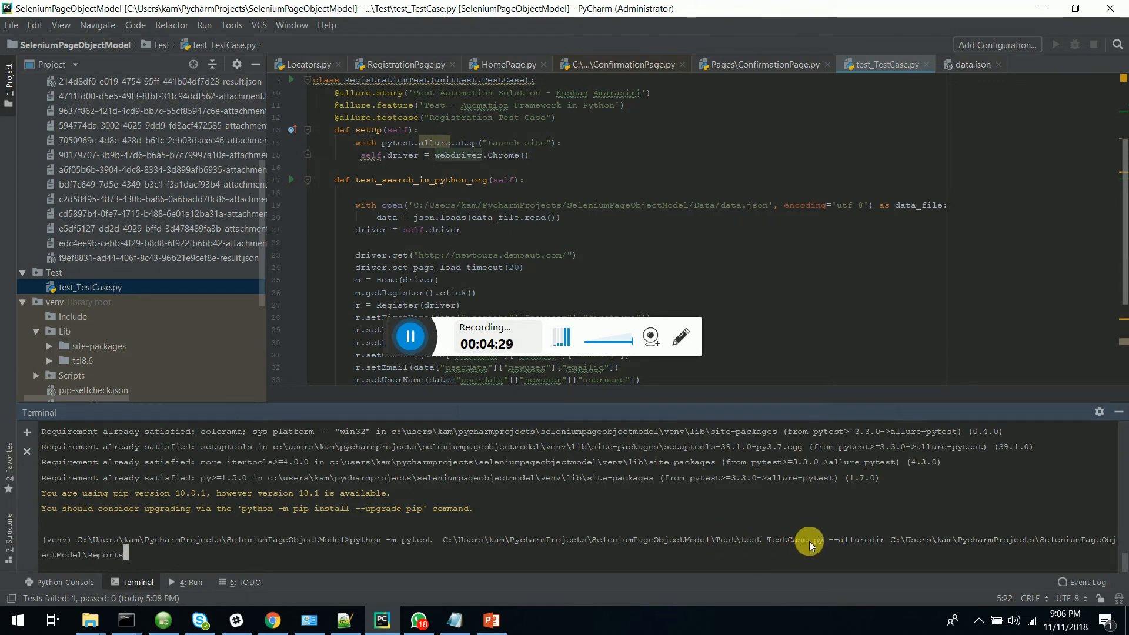
pyautogui.moveTo(893, 547)
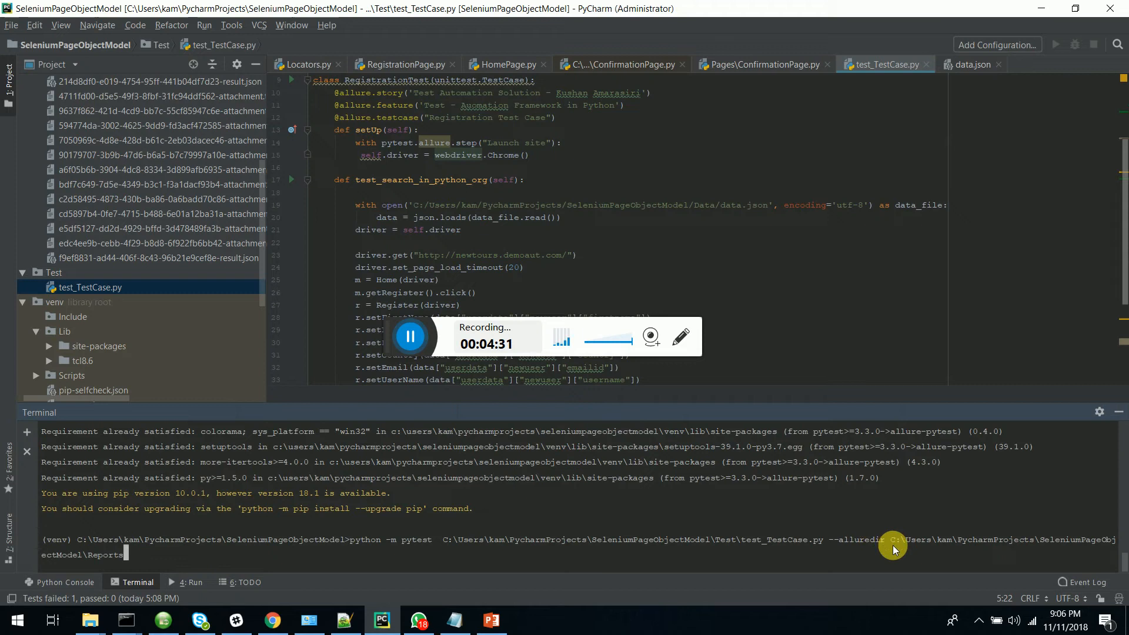
pyautogui.moveTo(139, 208)
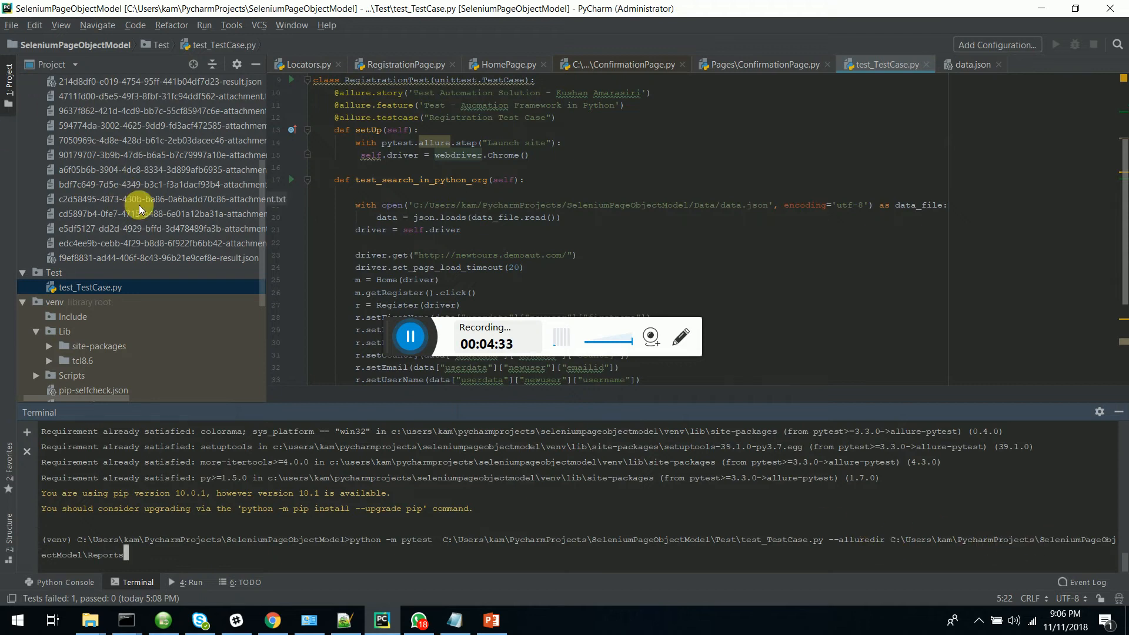
# Scroll the project files up while the pytest --alluredir command waits in the terminal.
pyautogui.scroll(3)
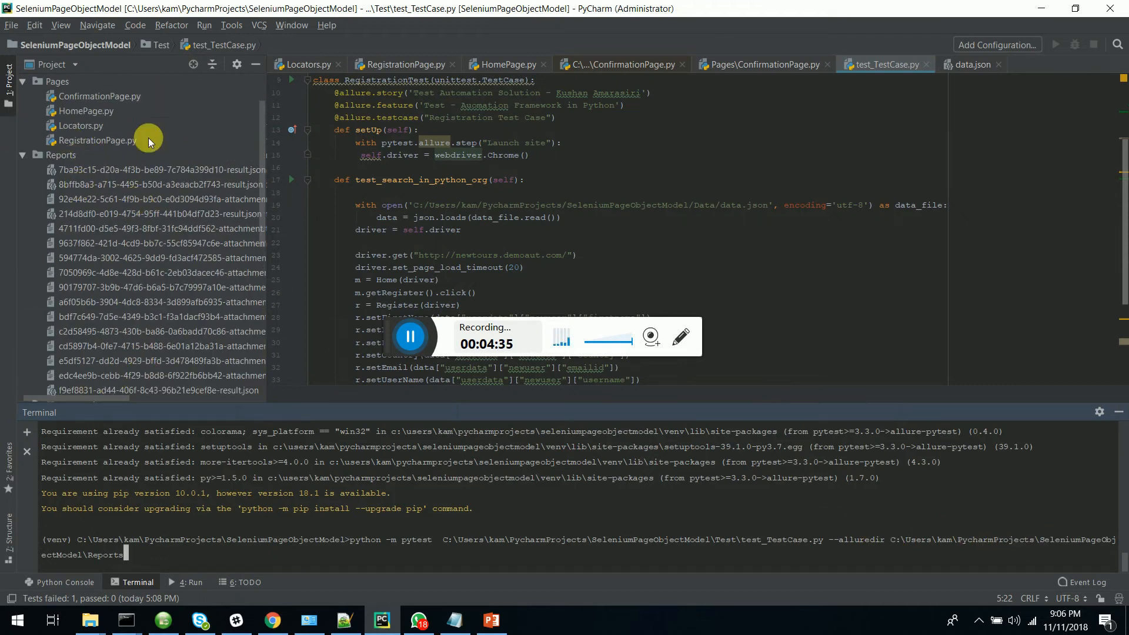
pyautogui.moveTo(129, 305)
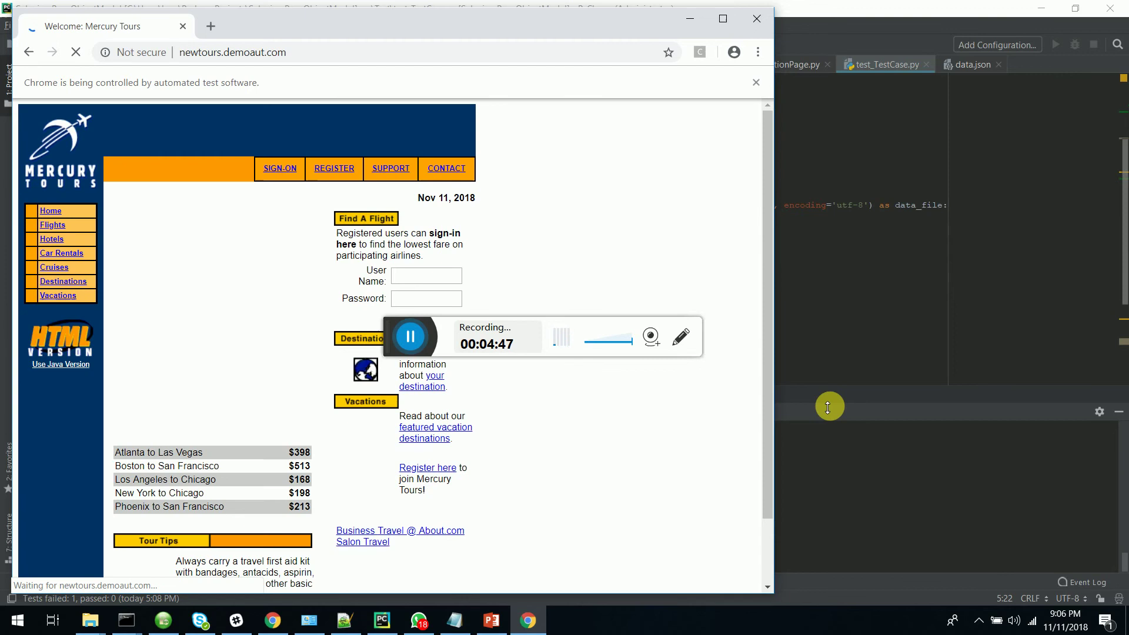
# Bring PyCharm back in front of the automated Chrome test browser.
pyautogui.click(332, 168)
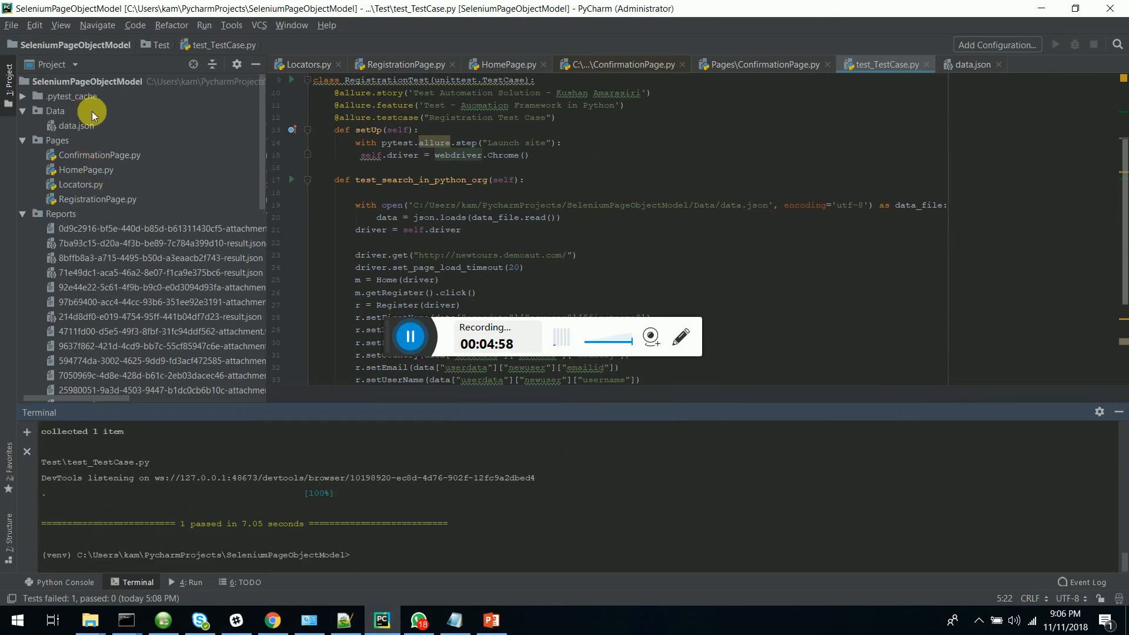
pyautogui.moveTo(127, 130)
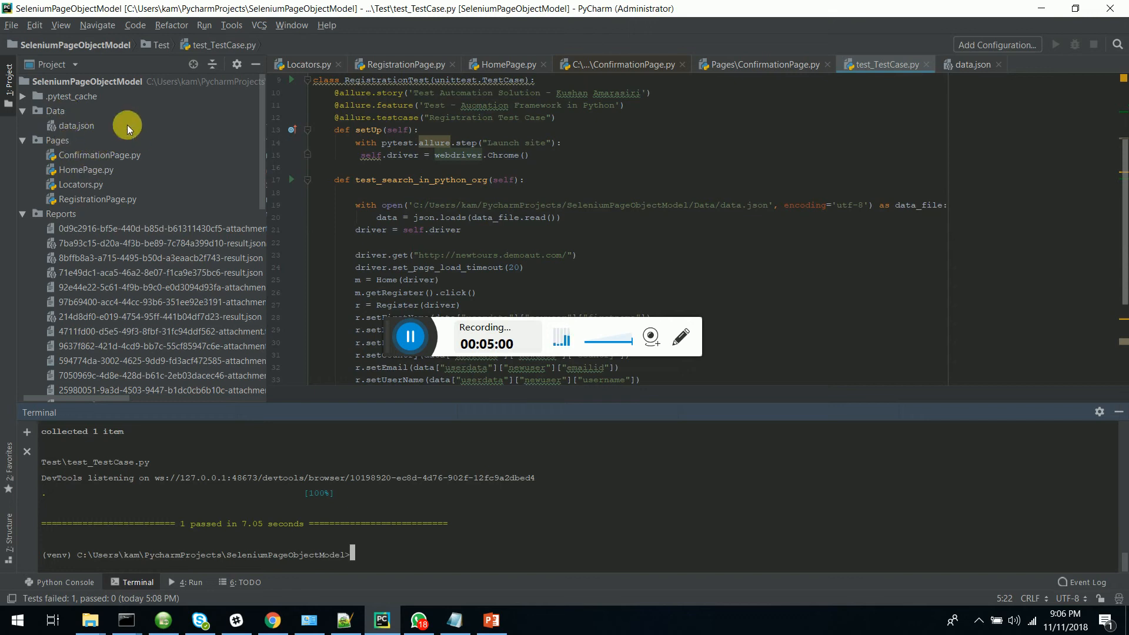
pyautogui.moveTo(776, 328)
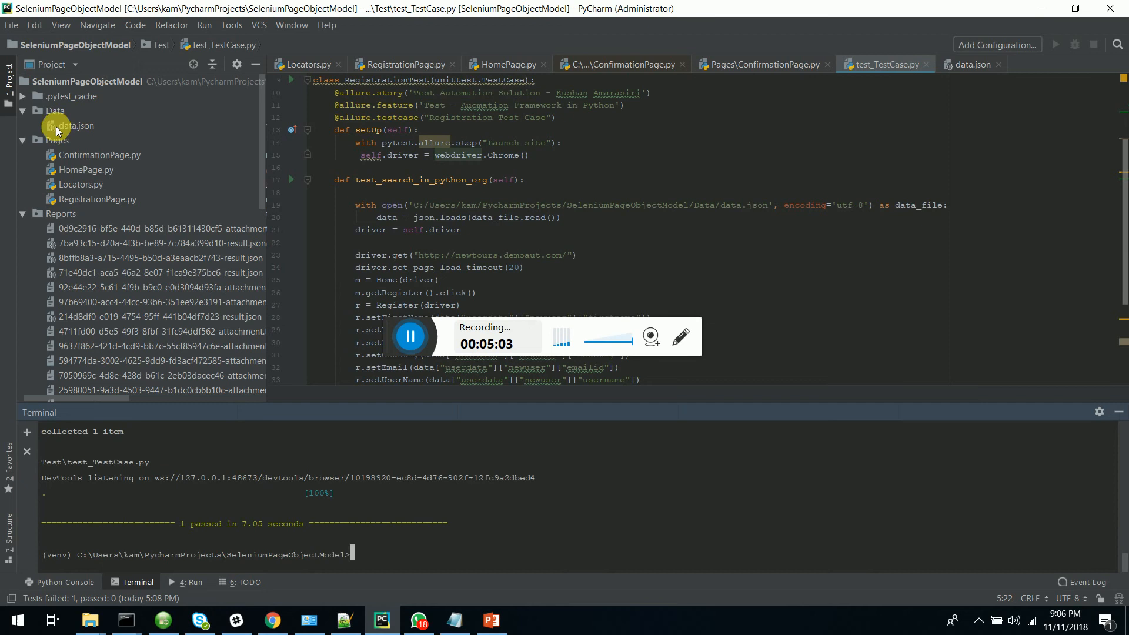
pyautogui.moveTo(581, 534)
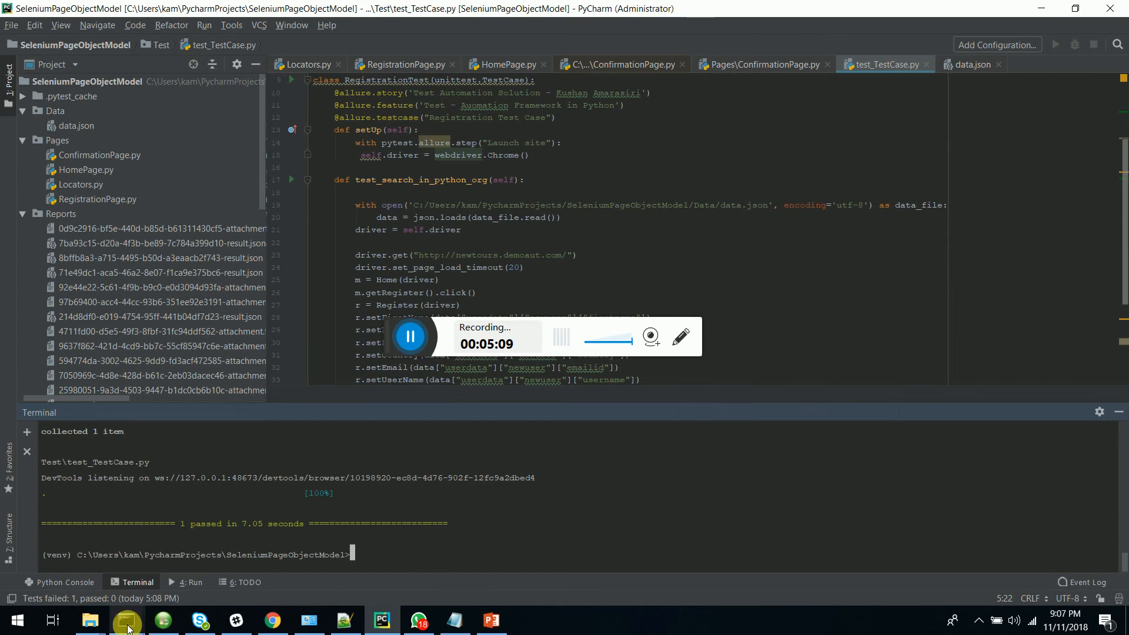
# Run 'allure serve C:\Users\kam\PycharmProjects\SeleniumPageObjectModel\Reports' in Command Prompt.
pyautogui.click(126, 620)
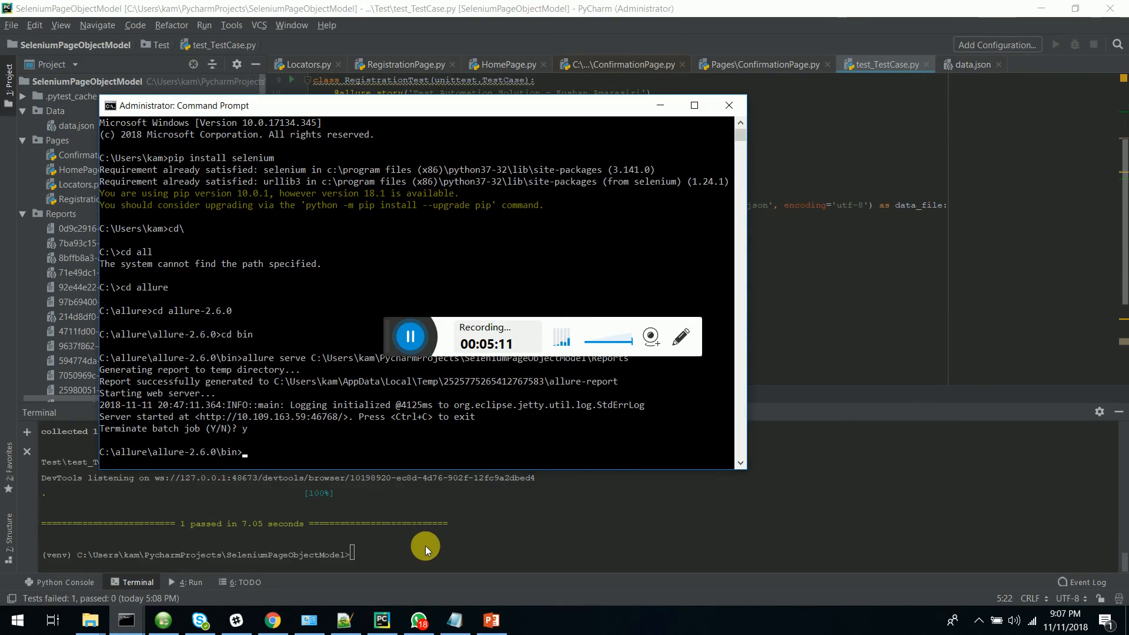
pyautogui.write('allure serve C:\\Users\\kam\\PycharmProjects\\SeleniumPageObjectModel\\Reports')
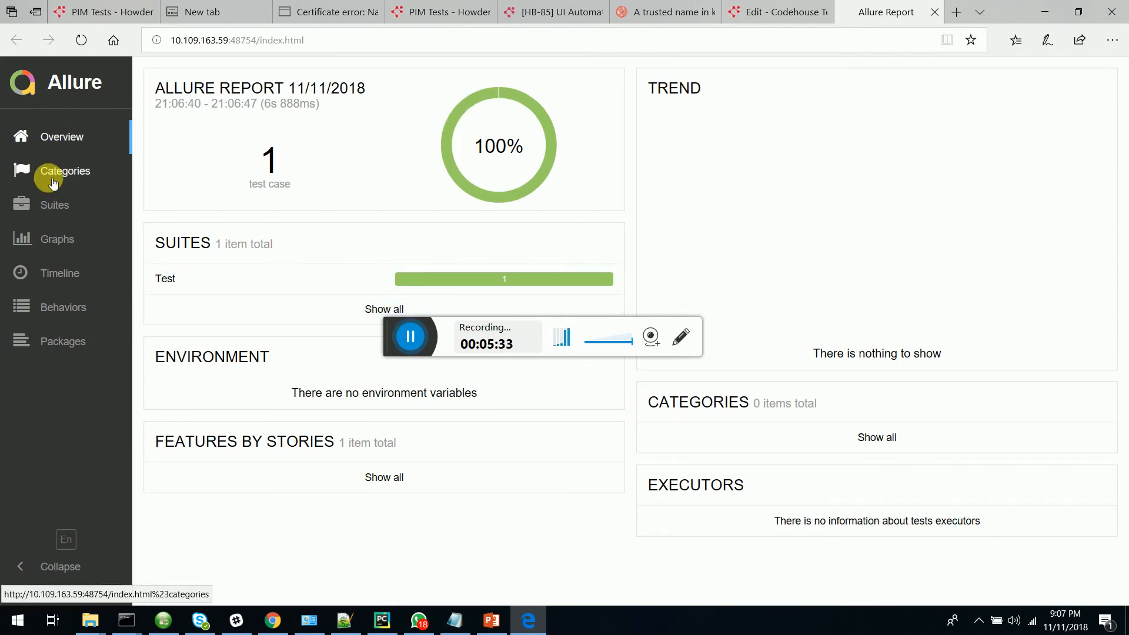
# Show the Suites section of the Allure report and expand the Test suite.
pyautogui.click(55, 204)
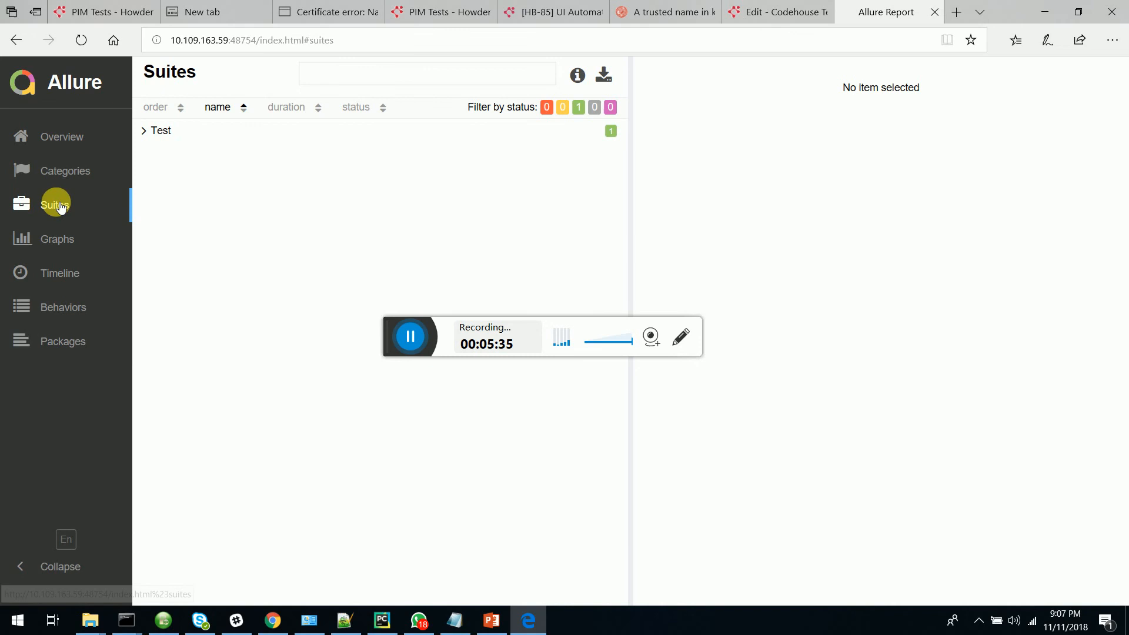
pyautogui.click(156, 131)
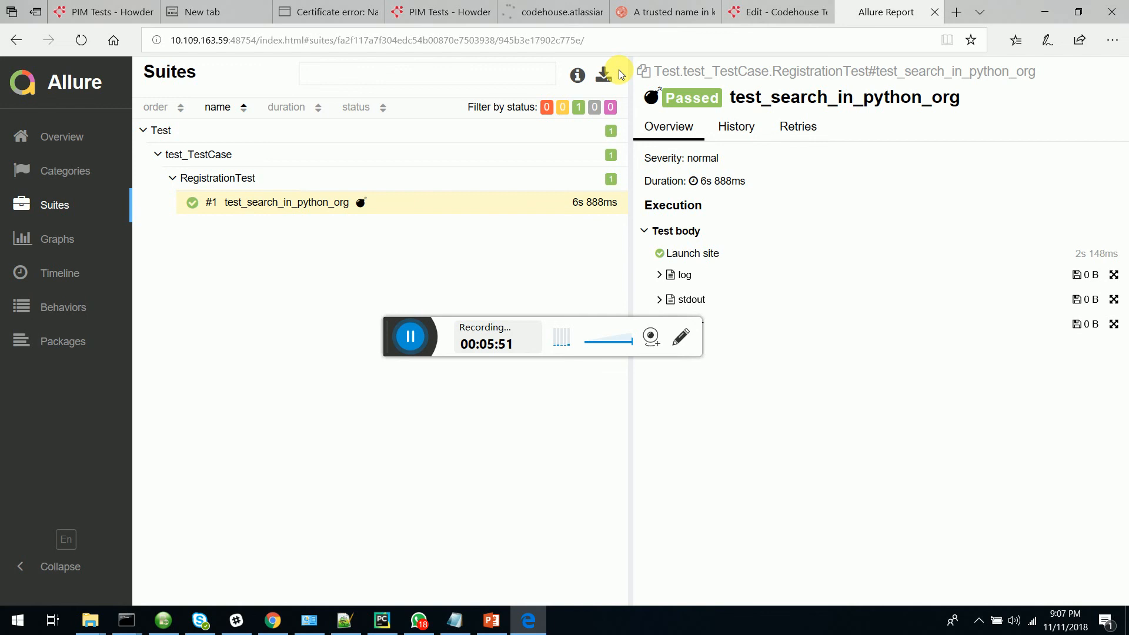
pyautogui.moveTo(519, 115)
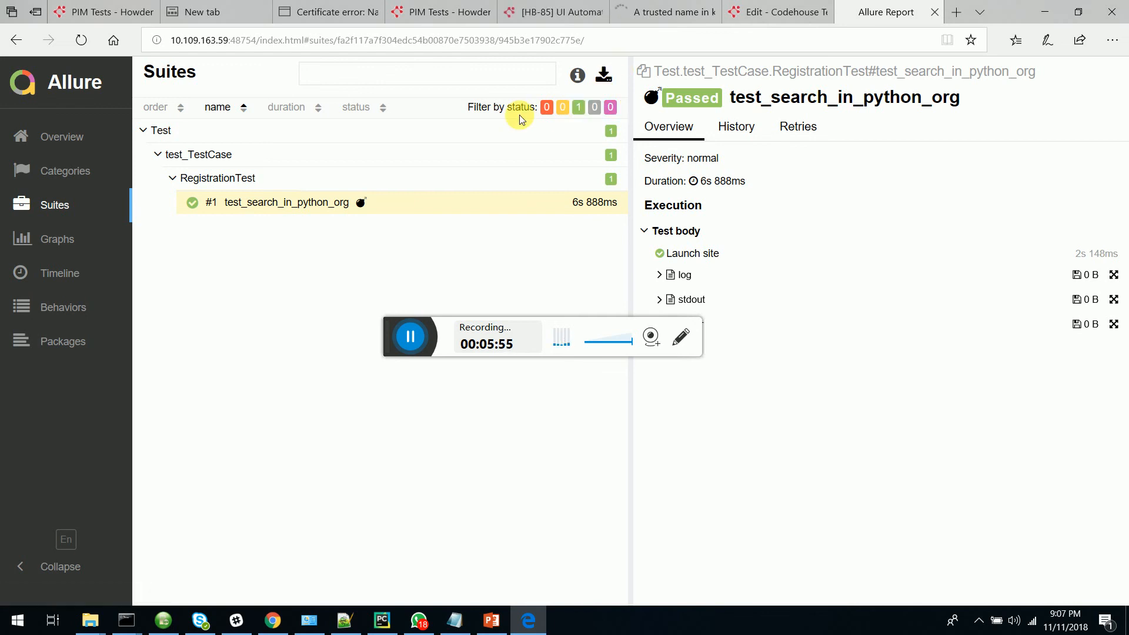
pyautogui.moveTo(567, 183)
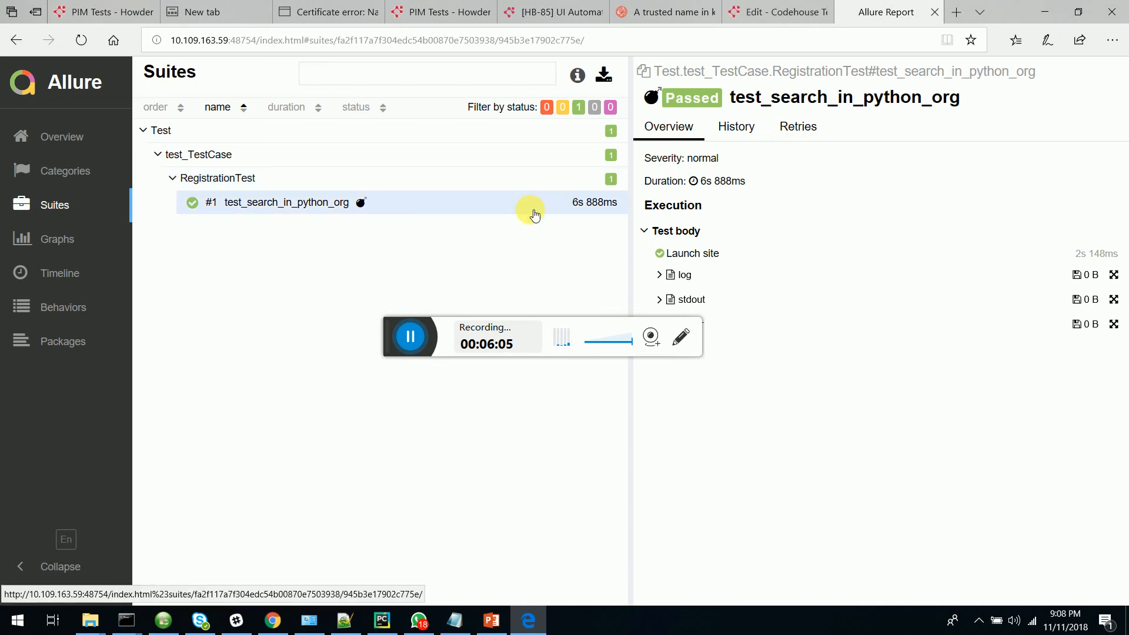
pyautogui.moveTo(393, 279)
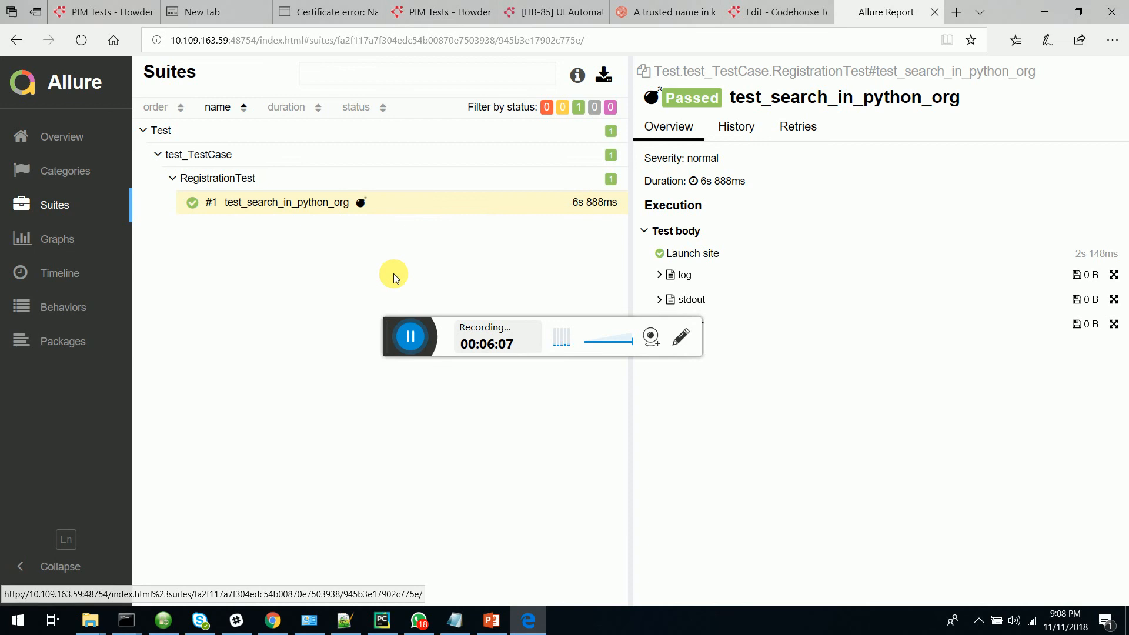